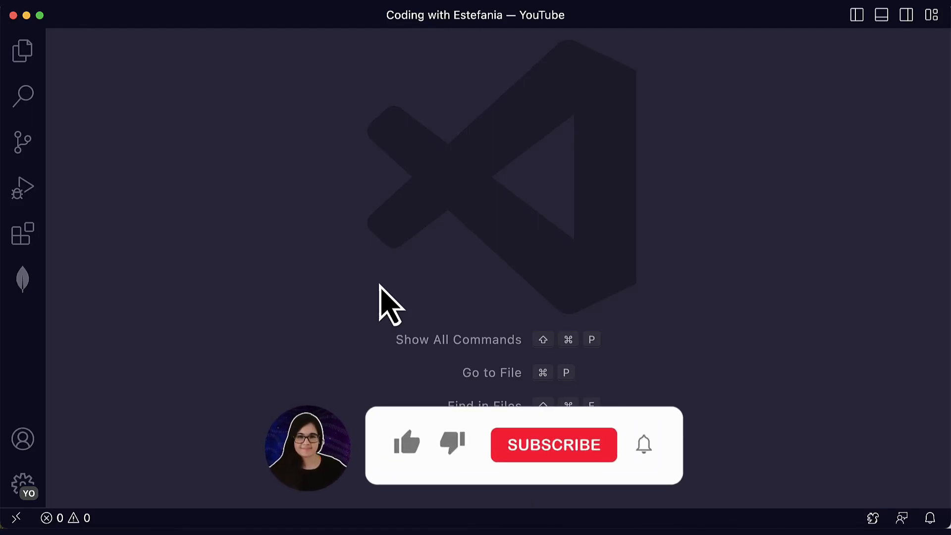
# Step: Prepare the project files, adjusting the heading's colour value in the stylesheet
pyautogui.click(407, 444)
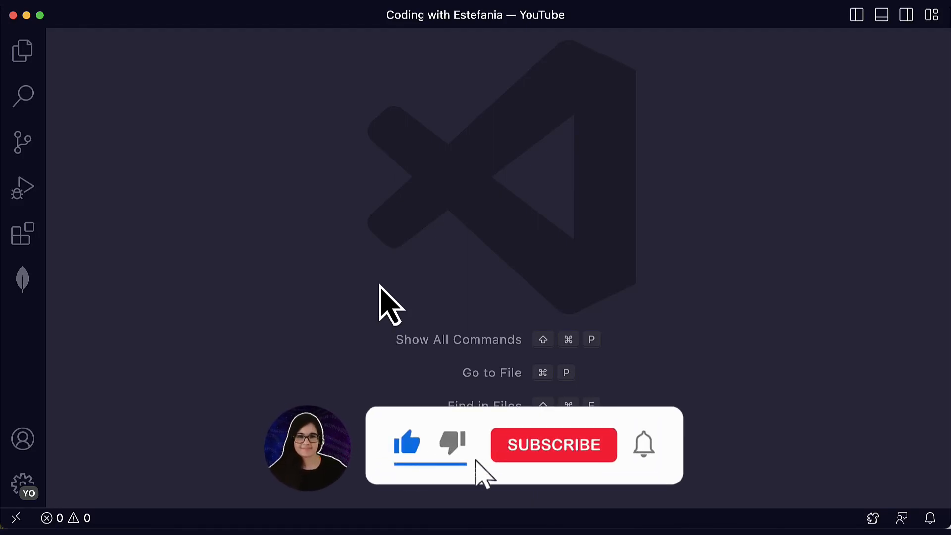
pyautogui.click(553, 445)
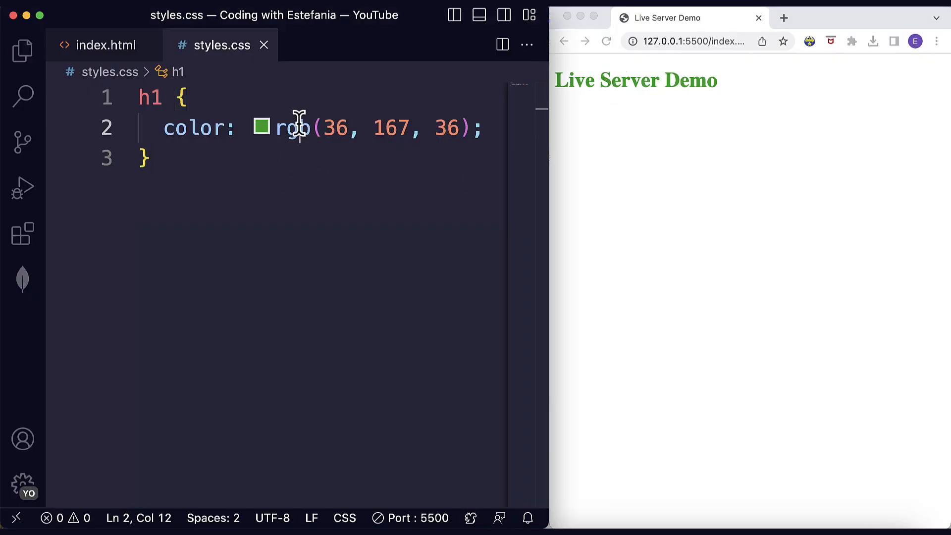
pyautogui.click(261, 128)
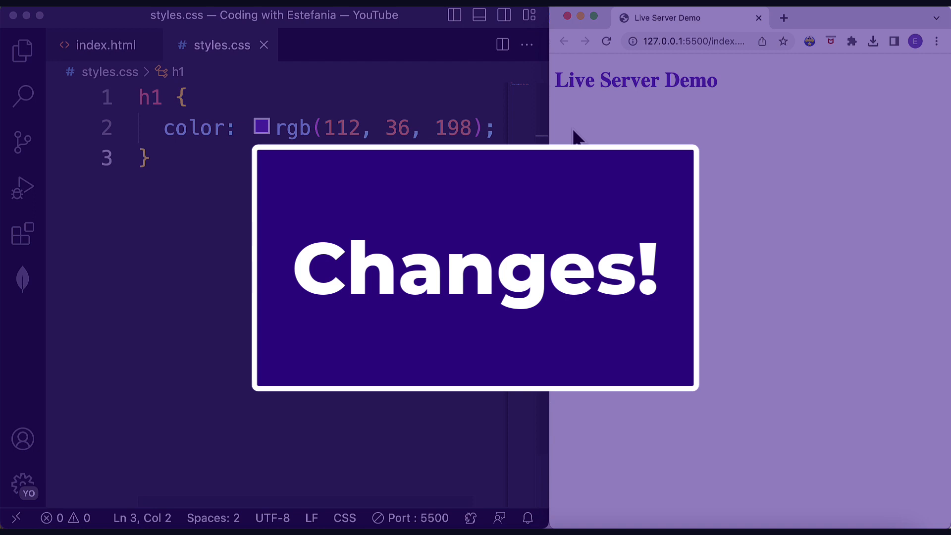
pyautogui.moveTo(723, 94)
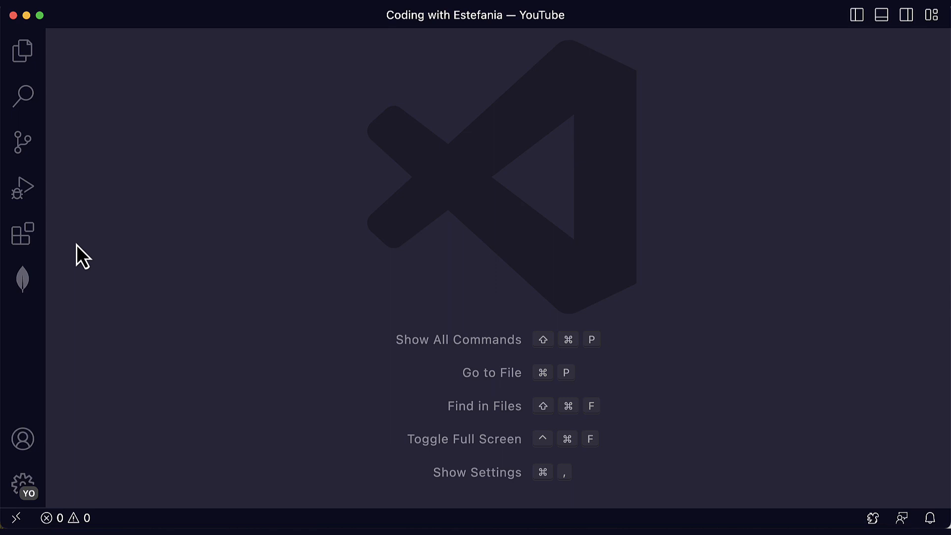
# Step: Install the Live Server extension by Ritwick Dey from the Extensions marketplace
pyautogui.click(23, 233)
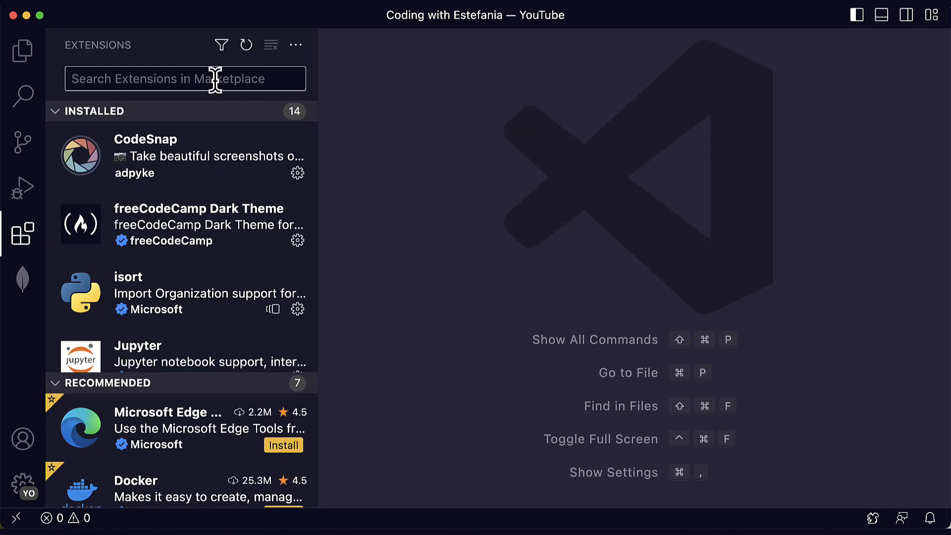
pyautogui.write('Live Server')
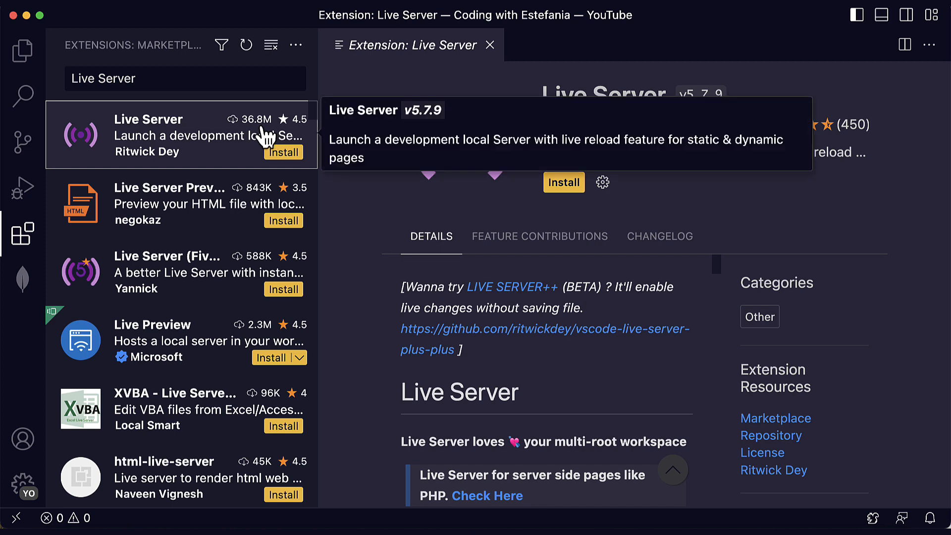
pyautogui.moveTo(594, 215)
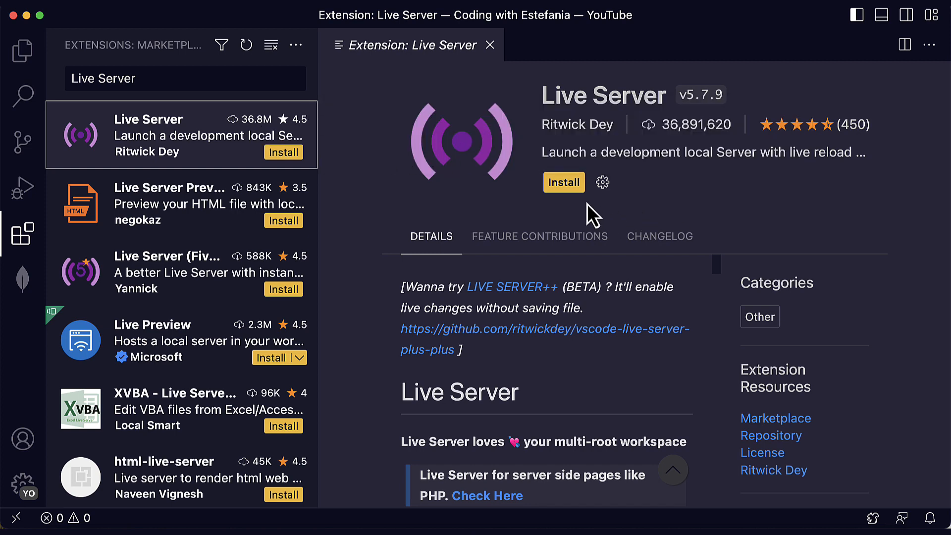
pyautogui.click(563, 183)
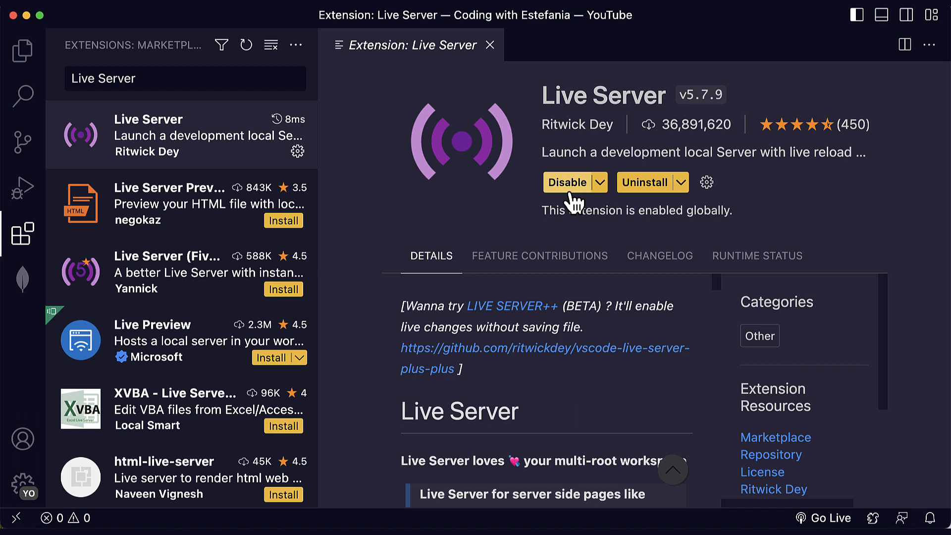
pyautogui.moveTo(617, 212)
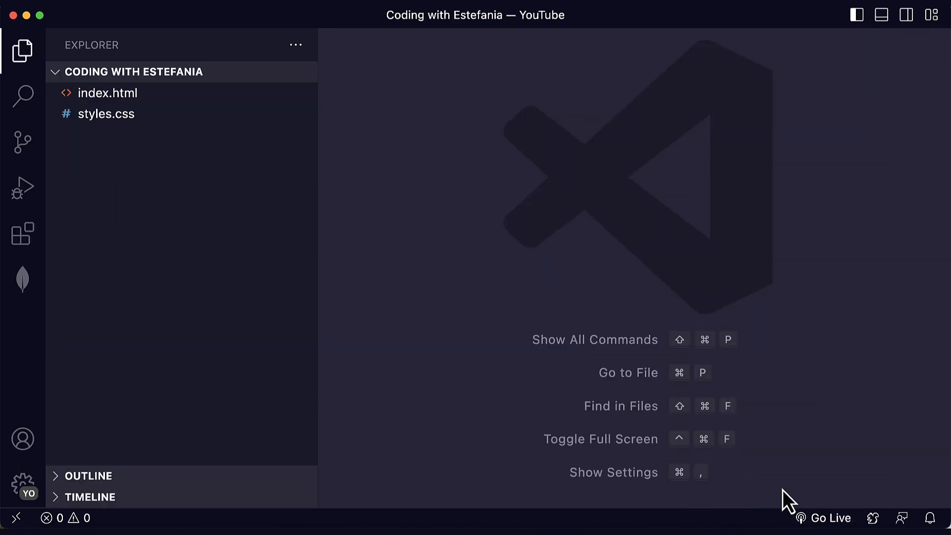
pyautogui.moveTo(832, 517)
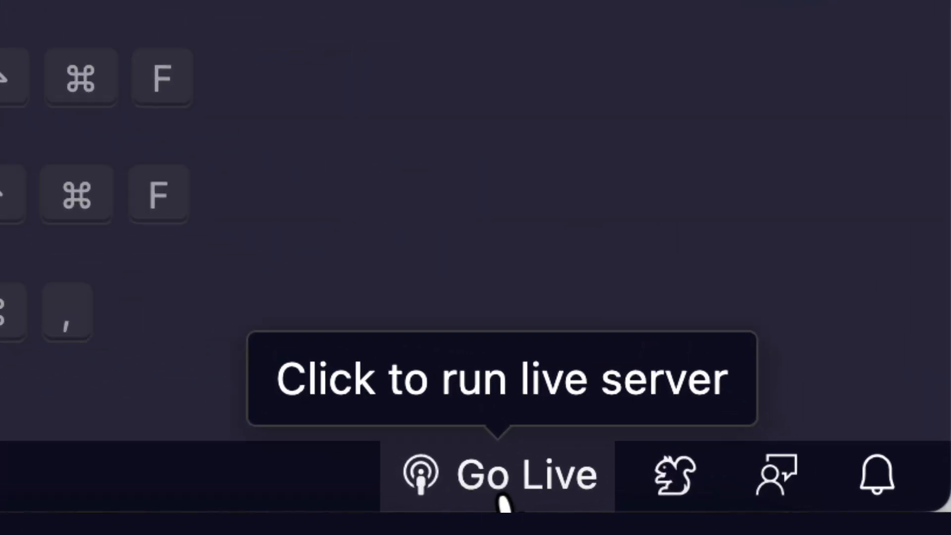
pyautogui.moveTo(352, 492)
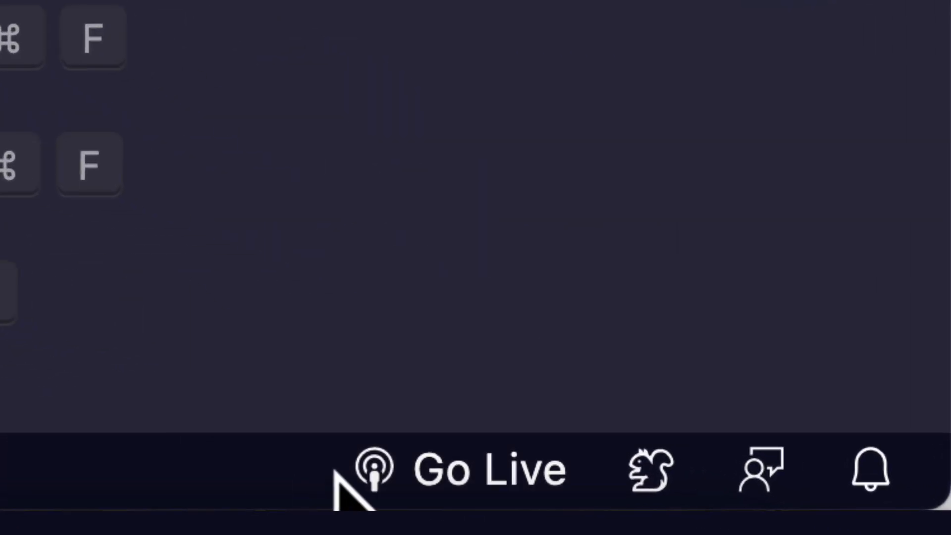
pyautogui.moveTo(376, 470)
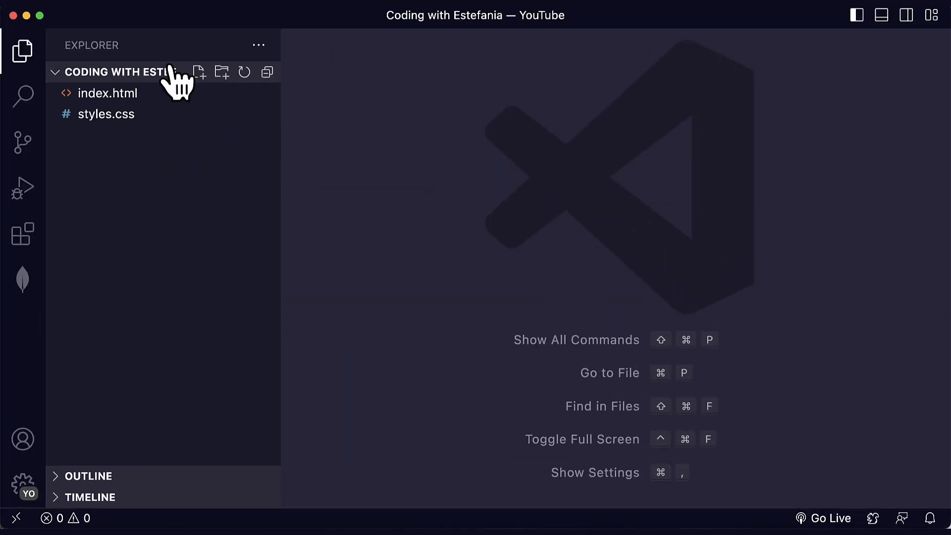
pyautogui.moveTo(262, 132)
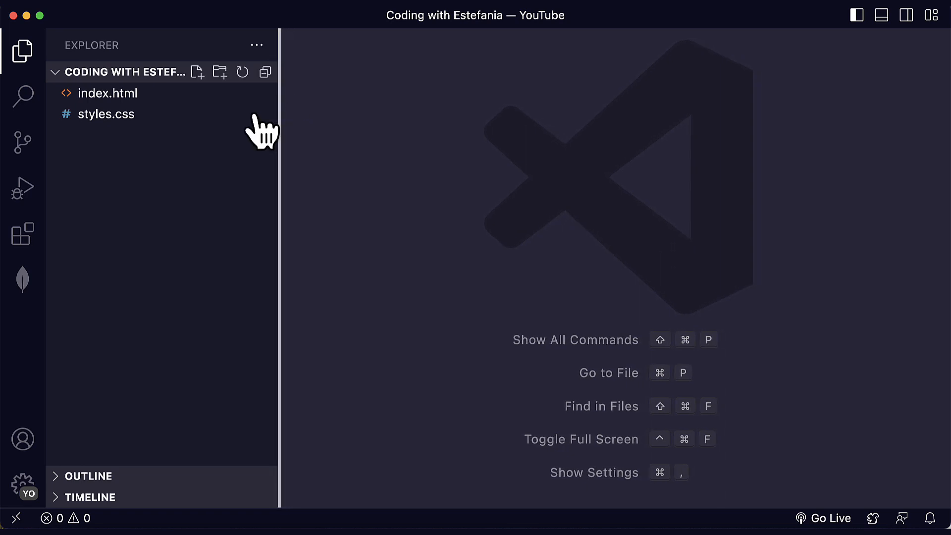
# Step: Review styles.css, then return to index.html with its Live Server Demo heading
pyautogui.click(108, 93)
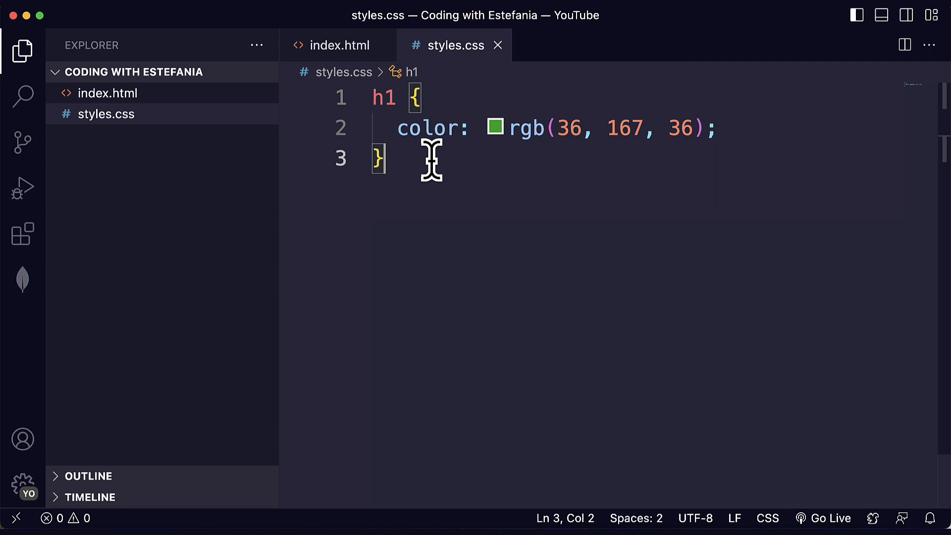
pyautogui.click(339, 44)
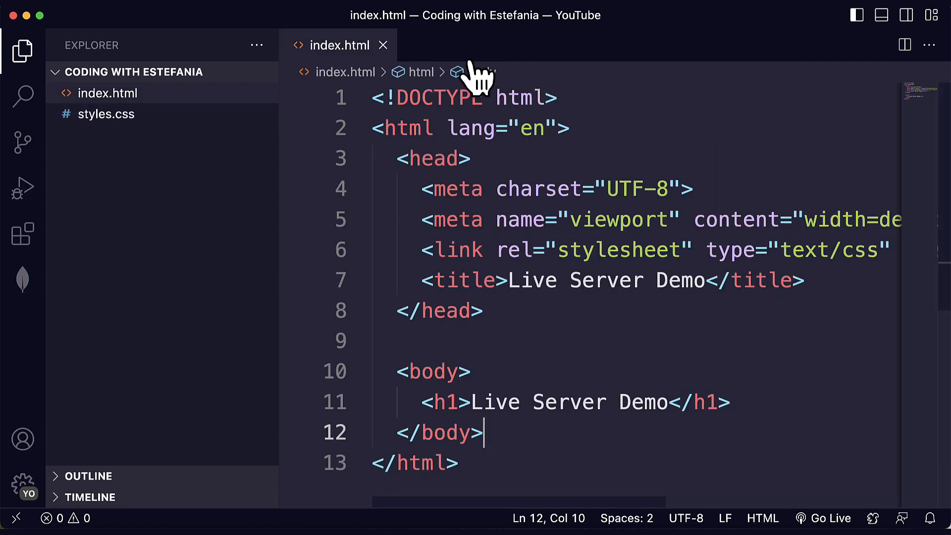
pyautogui.click(552, 98)
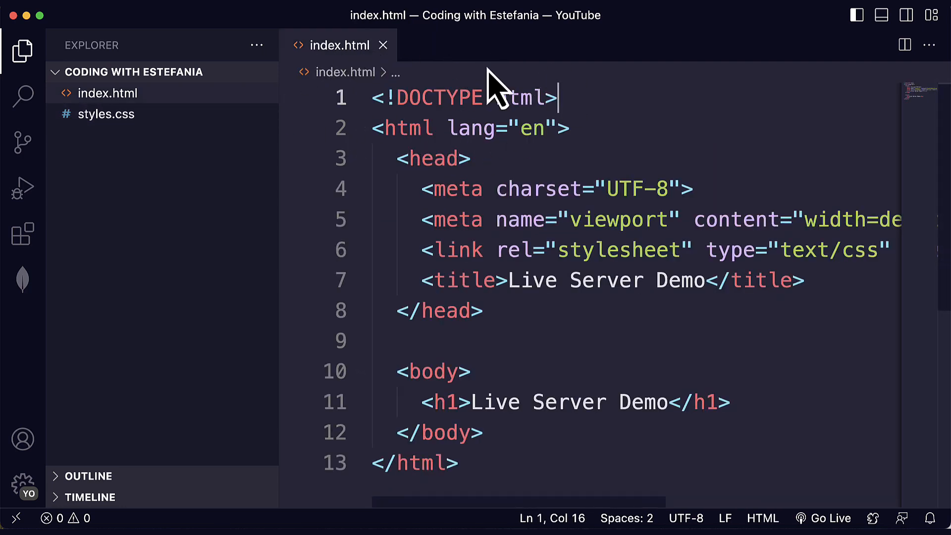
pyautogui.moveTo(340, 45)
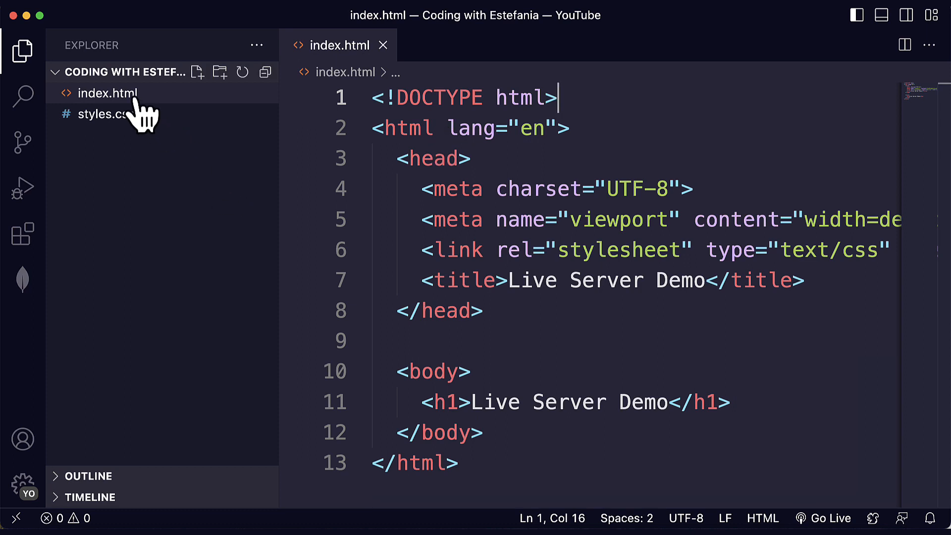
# Step: Serve index.html with Live Server at 127.0.0.1:5500 via its Explorer context menu
pyautogui.rightClick(108, 93)
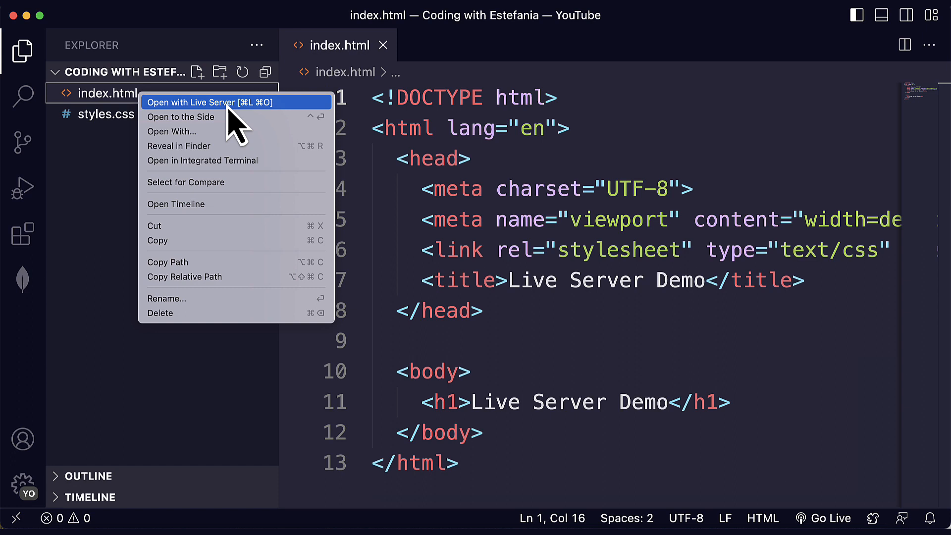
pyautogui.moveTo(271, 118)
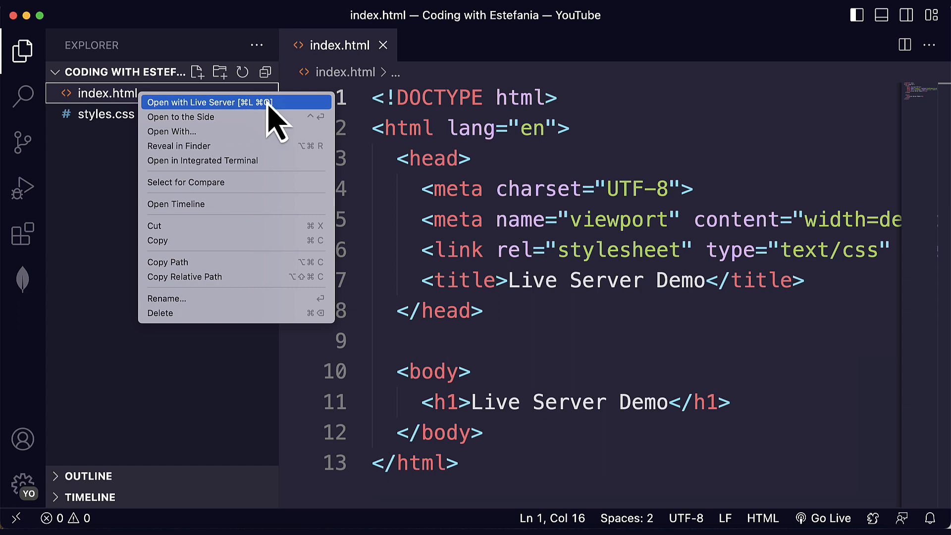
pyautogui.moveTo(280, 121)
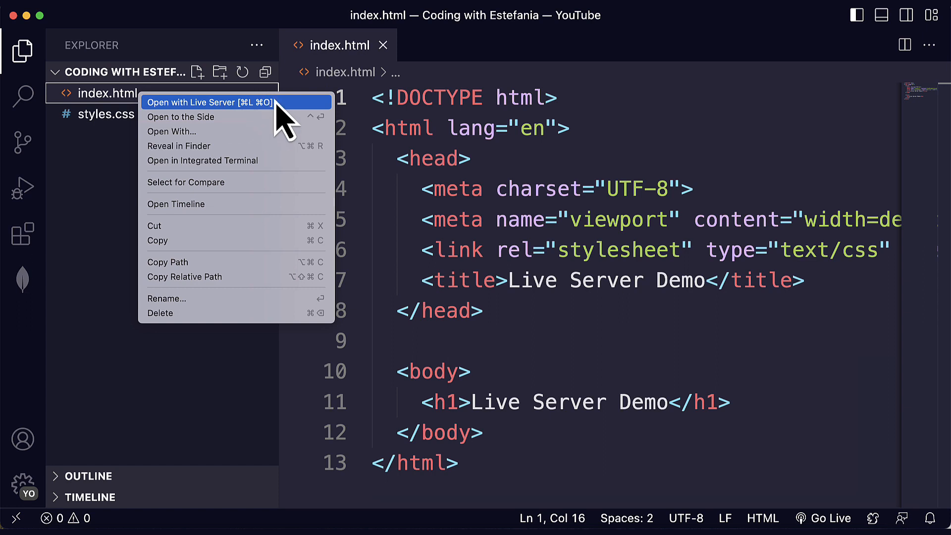
pyautogui.moveTo(156, 218)
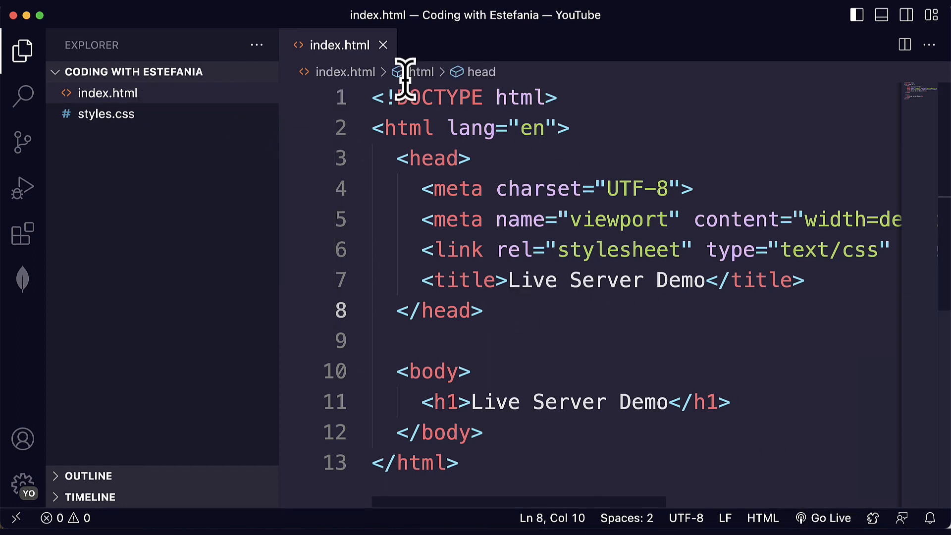
pyautogui.click(823, 518)
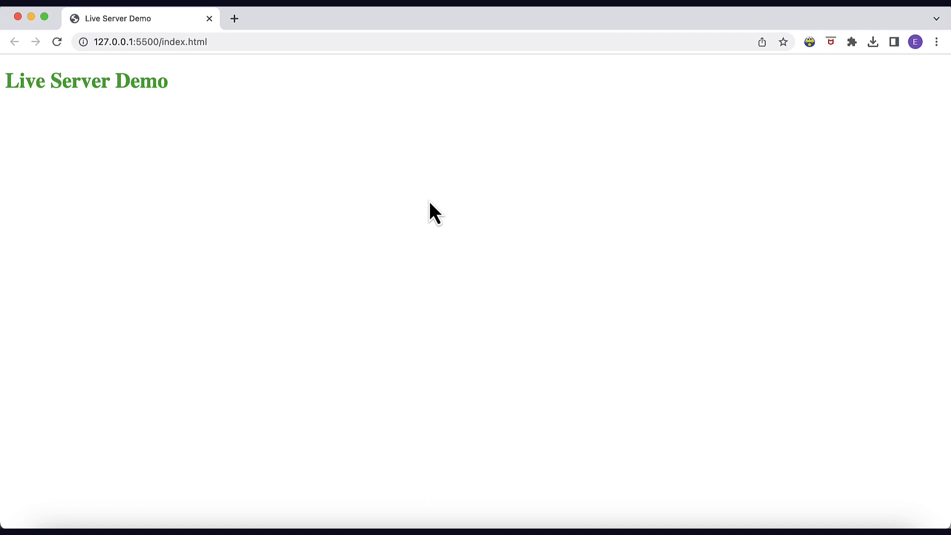
pyautogui.moveTo(182, 102)
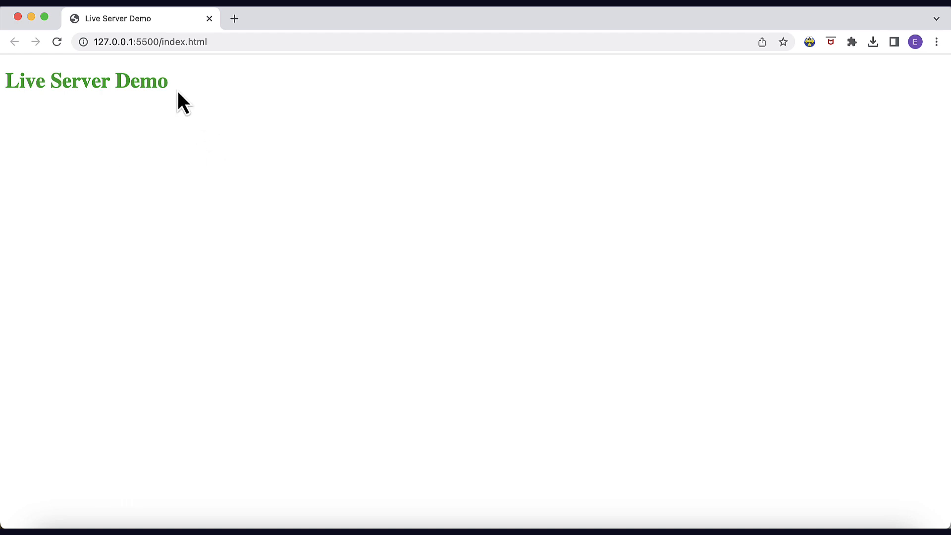
pyautogui.moveTo(209, 103)
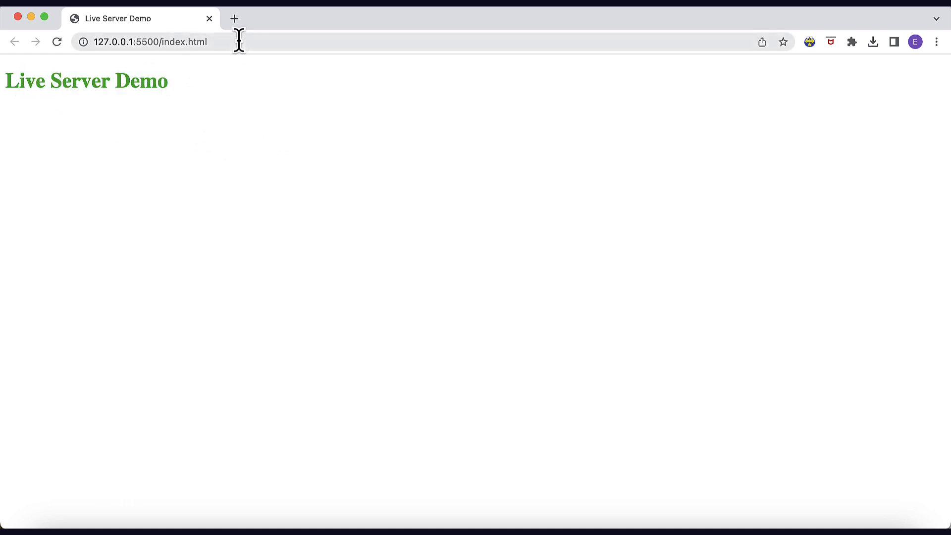
pyautogui.click(151, 41)
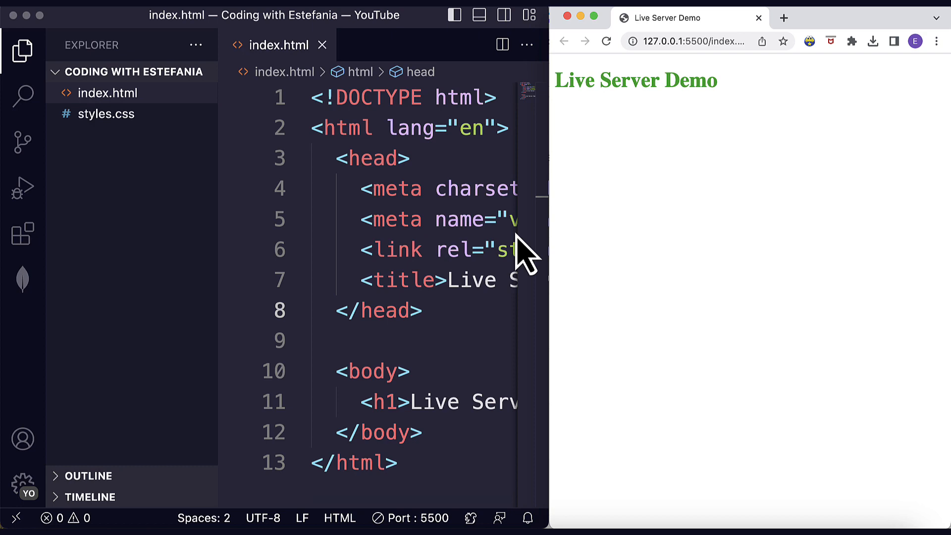
pyautogui.moveTo(395, 188)
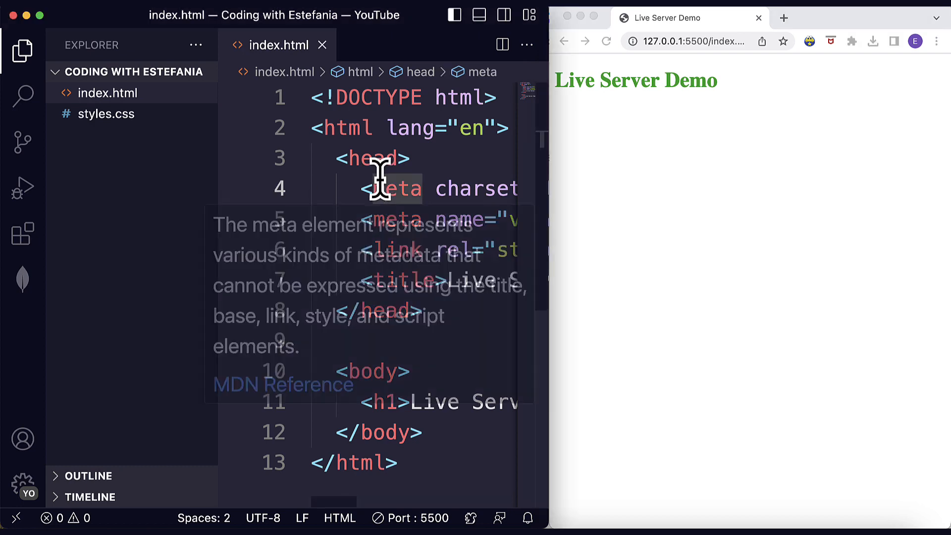
# Step: Change the h1 colour in styles.css to rgb(112, 36, 198) and see the live heading turn purple
pyautogui.click(23, 51)
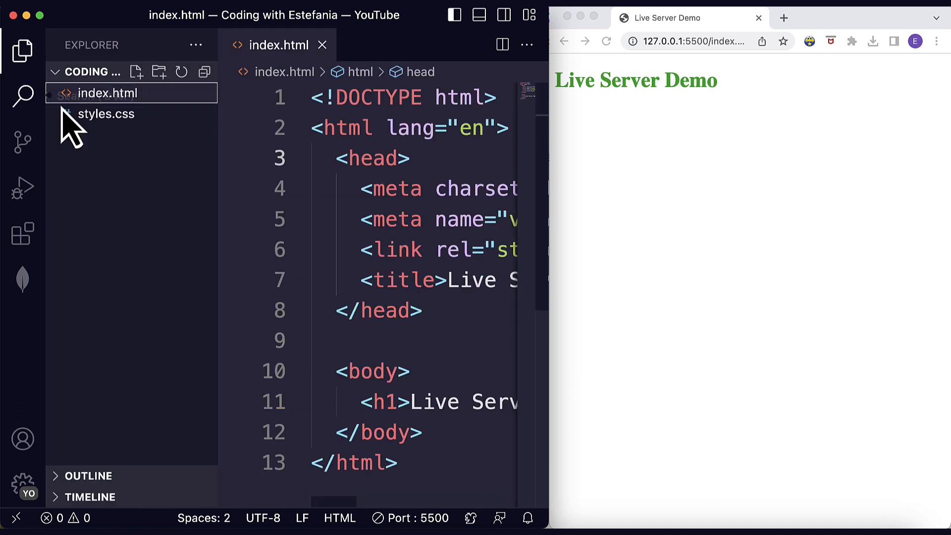
pyautogui.click(102, 113)
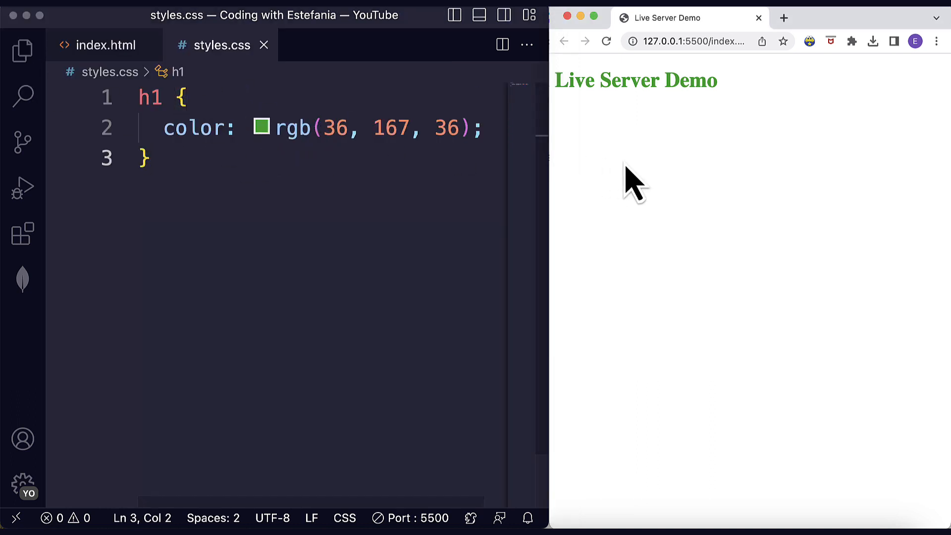
pyautogui.moveTo(592, 170)
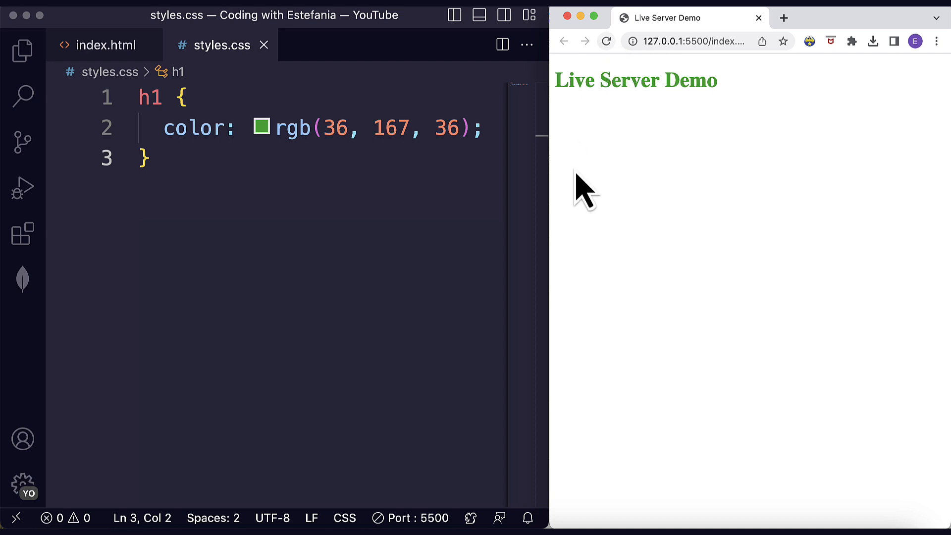
pyautogui.click(262, 127)
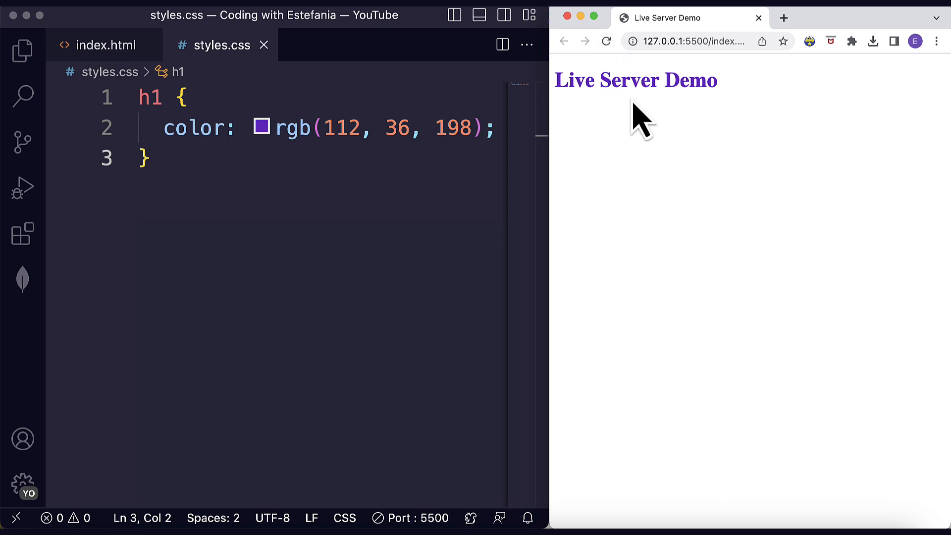
pyautogui.click(105, 44)
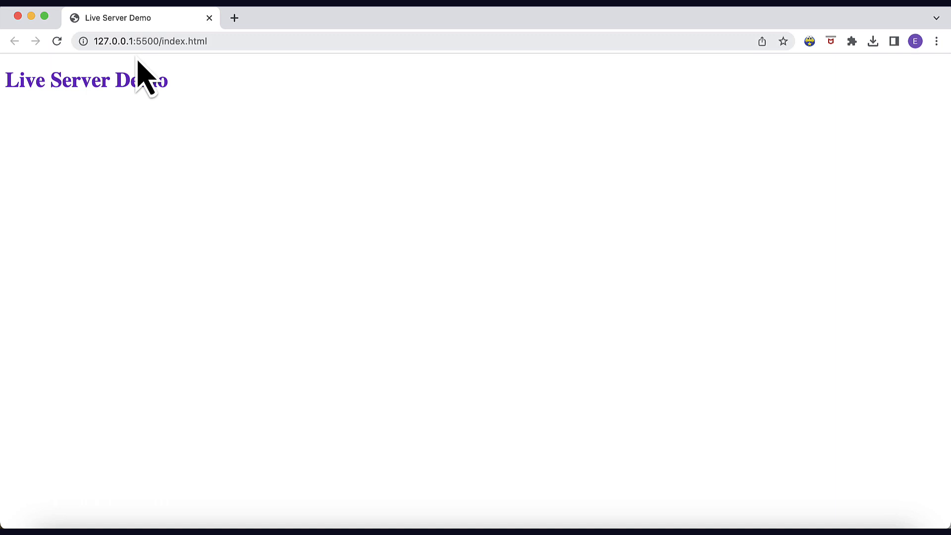
pyautogui.click(150, 41)
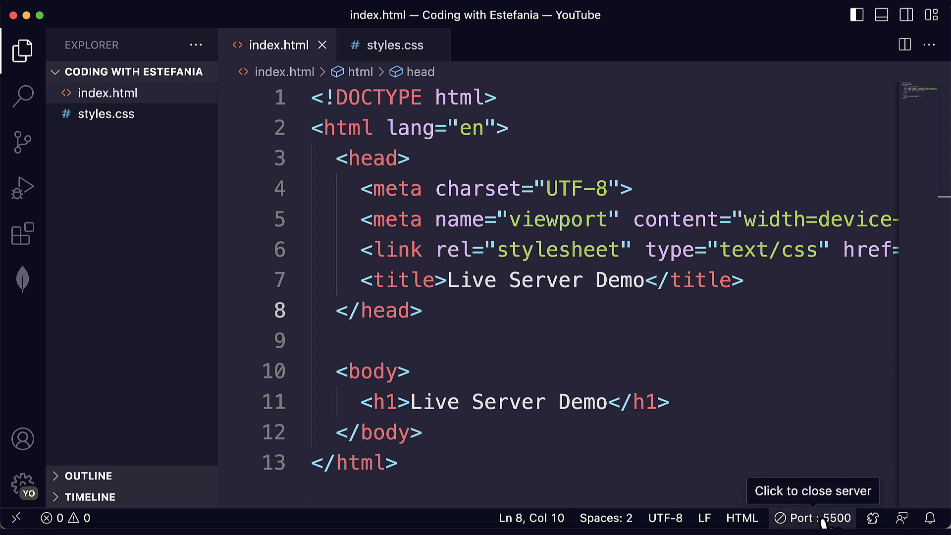
# Step: Stop the live server on port 5500 so the status bar shows Go Live again
pyautogui.click(815, 518)
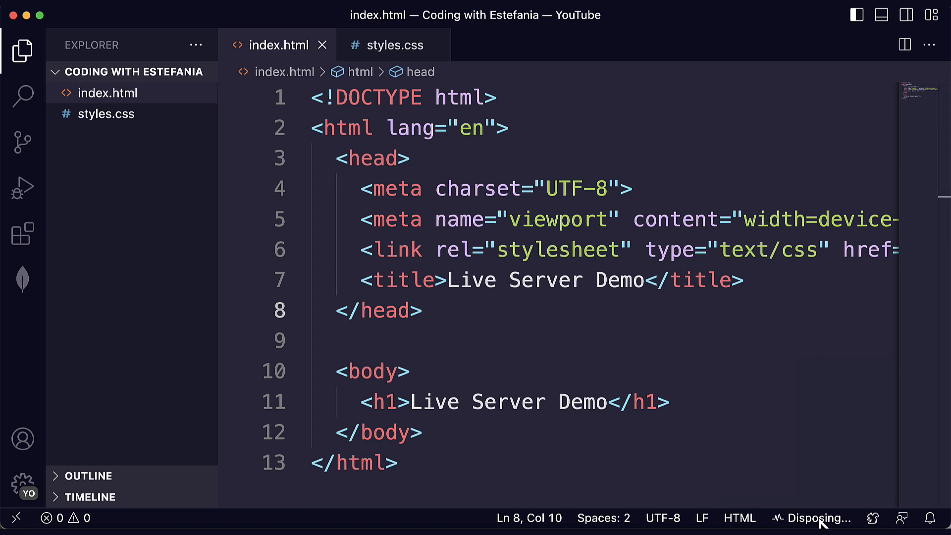
pyautogui.click(819, 519)
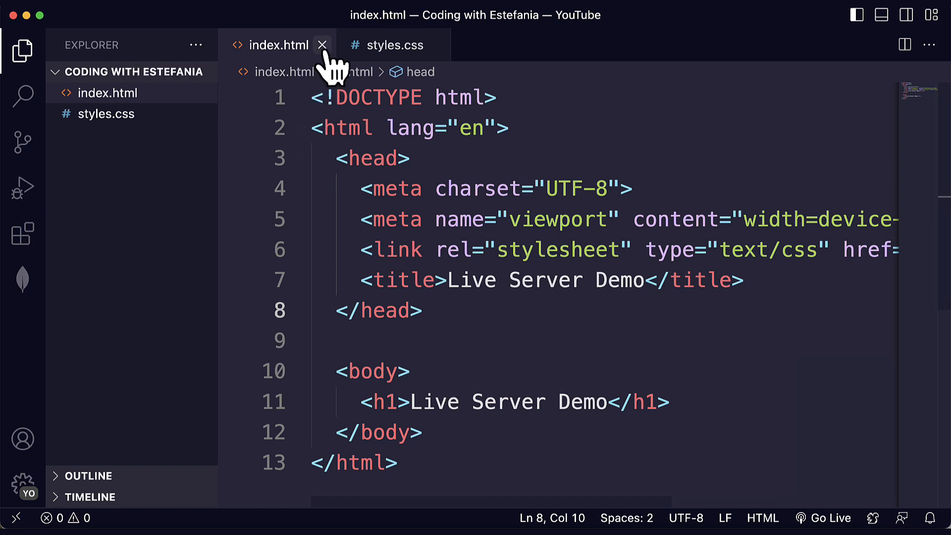
# Step: Close the project tabs and show the installed extensions with a wider sidebar
pyautogui.click(322, 45)
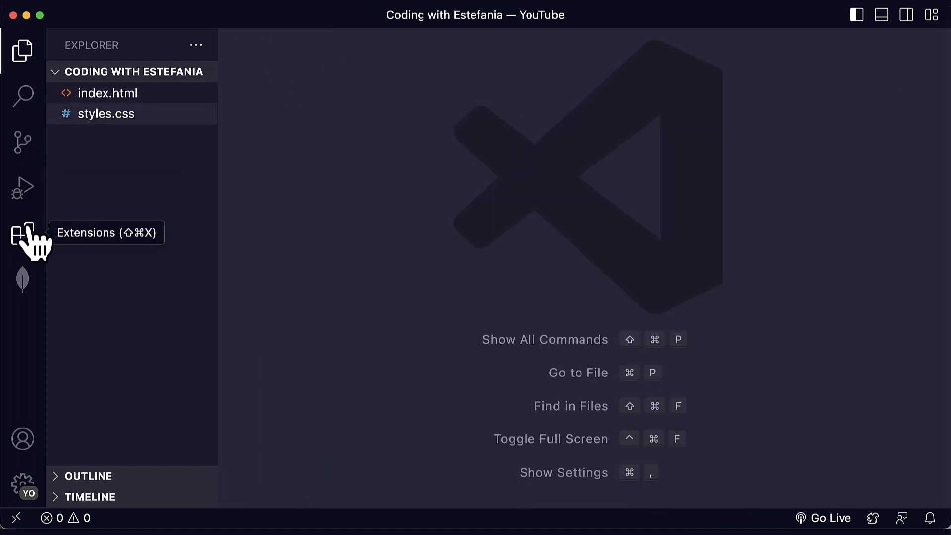
pyautogui.click(22, 232)
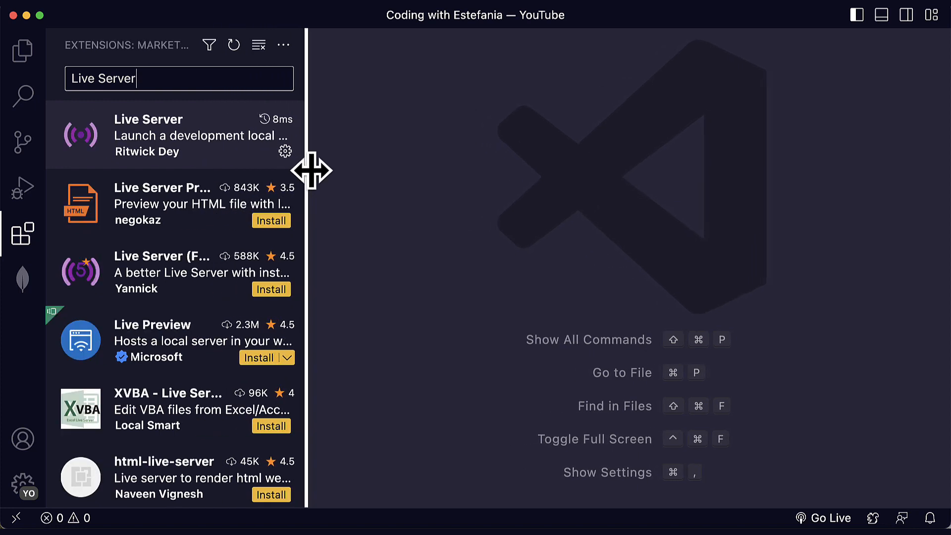
pyautogui.moveTo(306, 171); pyautogui.dragTo(343, 172)
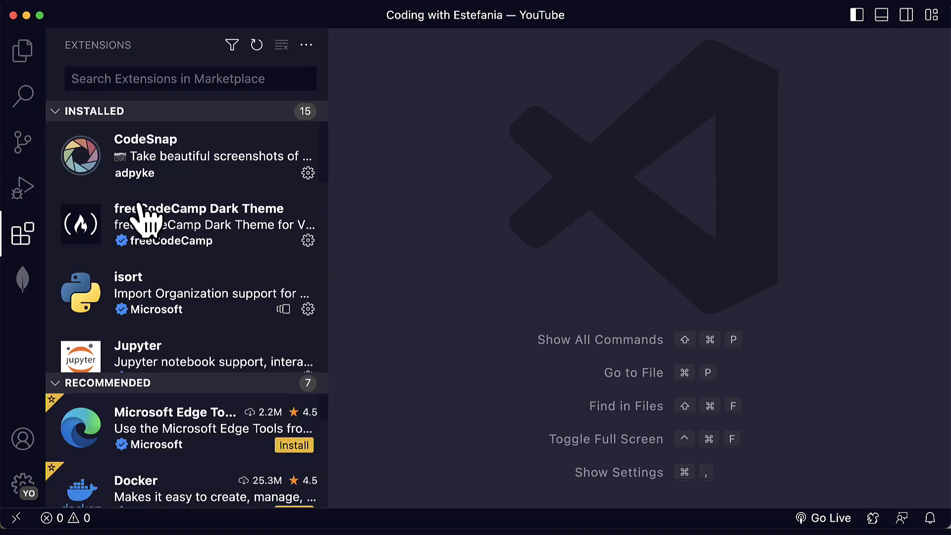
# Step: Bring up the Live Server extension's settings page with its 20 settings
pyautogui.scroll(-3)
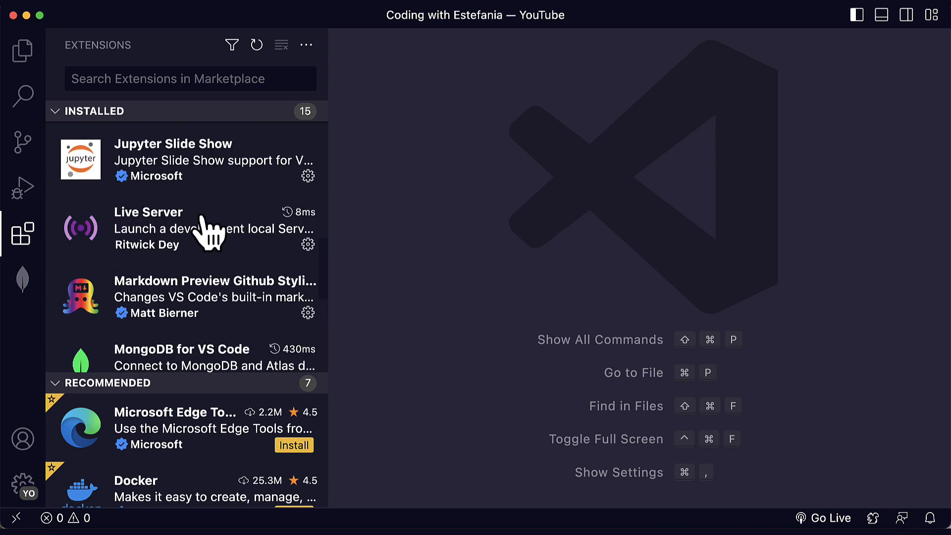
pyautogui.click(308, 244)
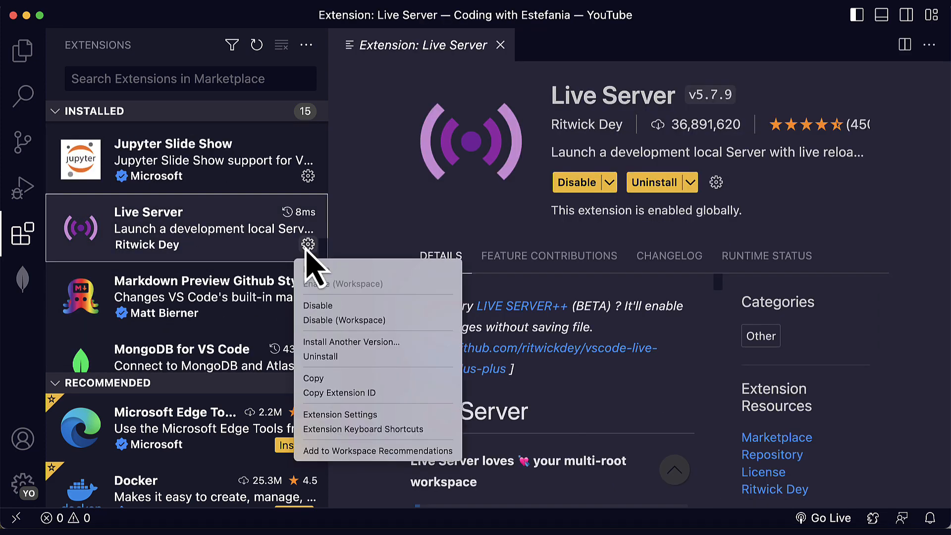
pyautogui.click(340, 414)
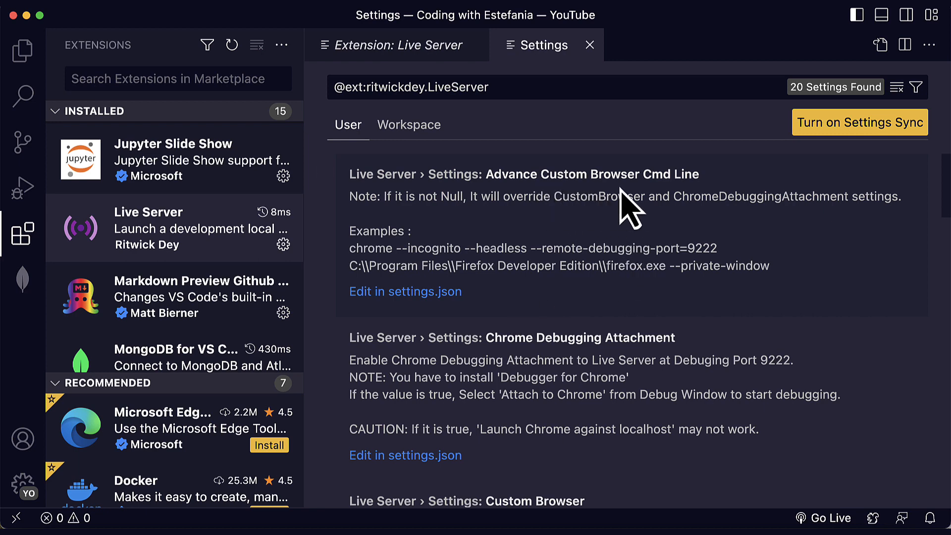
pyautogui.scroll(-3)
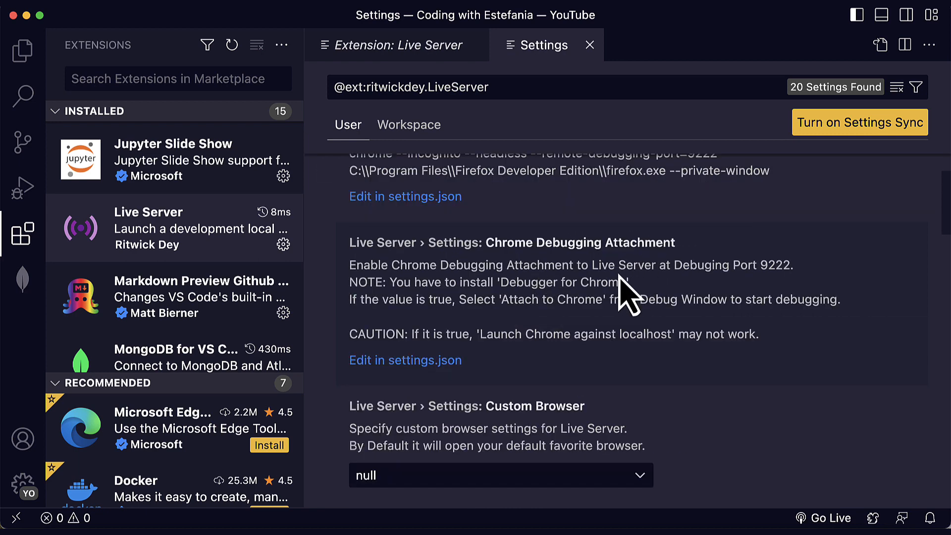
pyautogui.moveTo(592, 339)
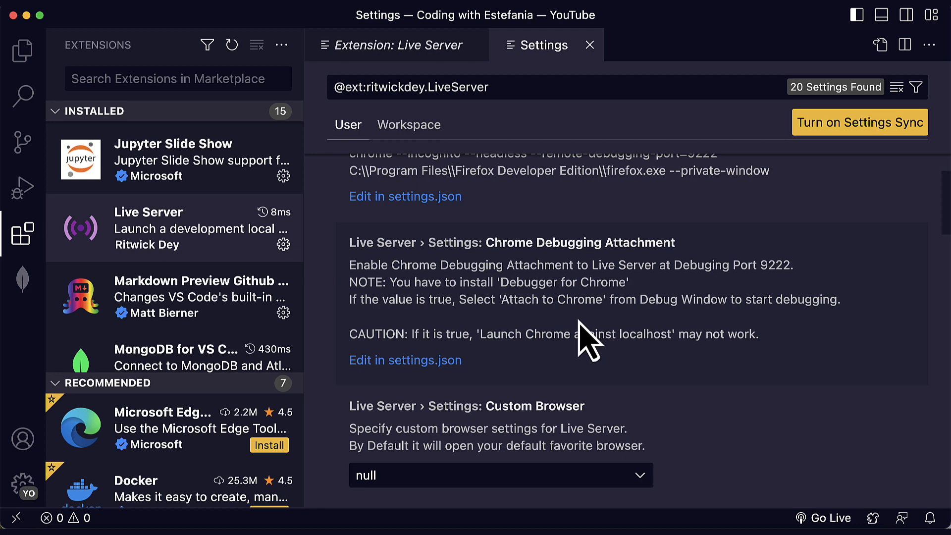
pyautogui.scroll(-3)
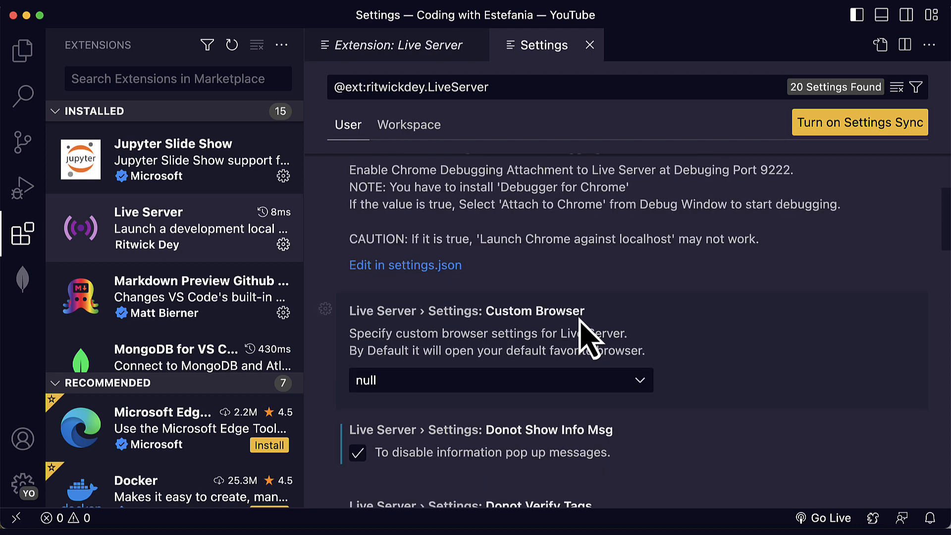
pyautogui.scroll(-3)
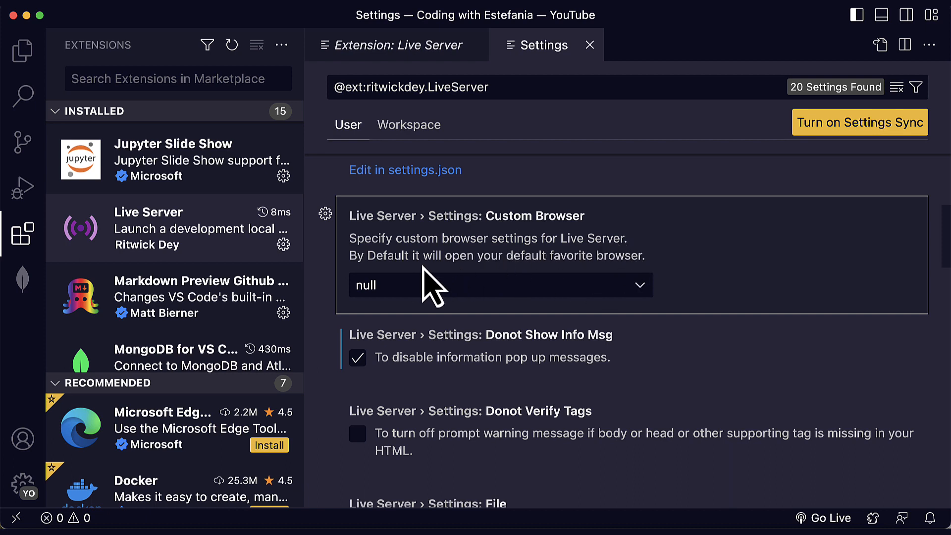
pyautogui.moveTo(631, 285)
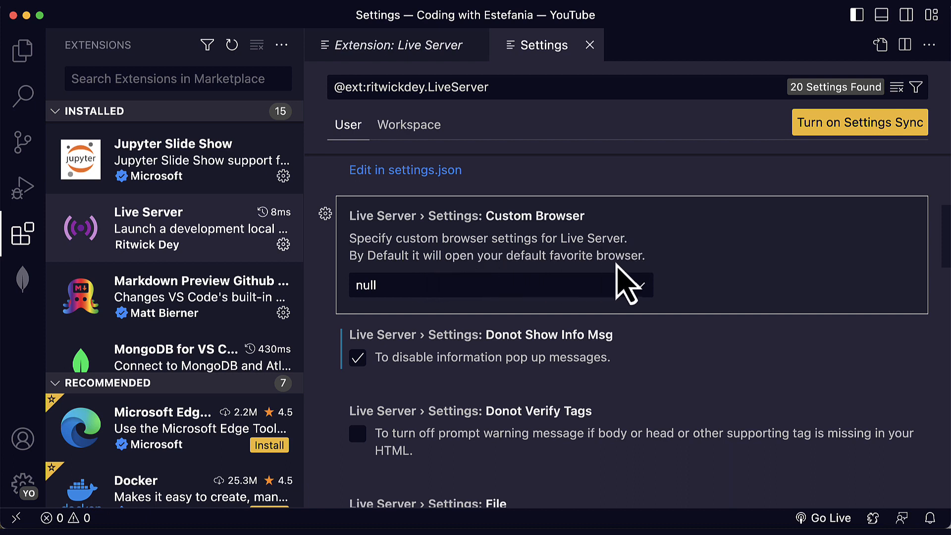
# Step: Keep Custom Browser at null, turn off Donot Show Info Msg, and return to the Explorer
pyautogui.click(499, 286)
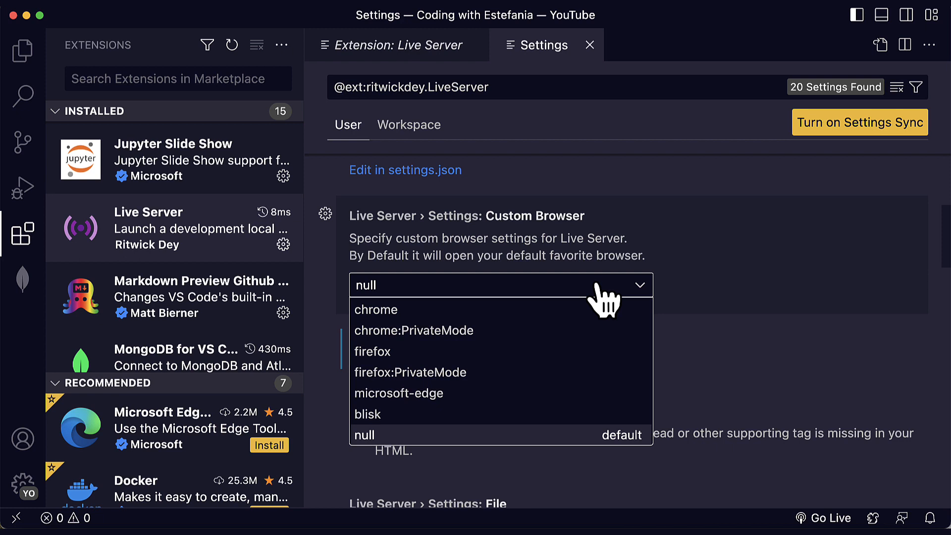
pyautogui.moveTo(563, 449)
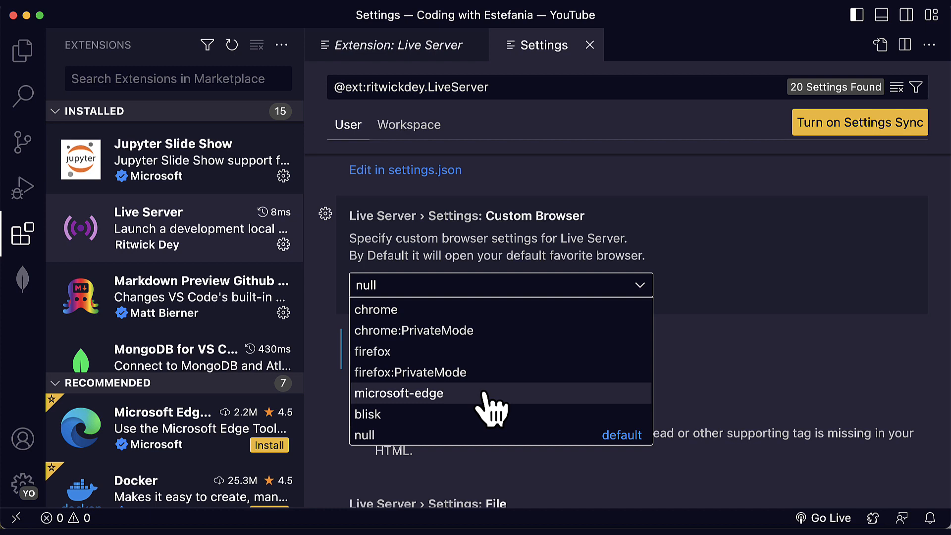
pyautogui.moveTo(476, 414)
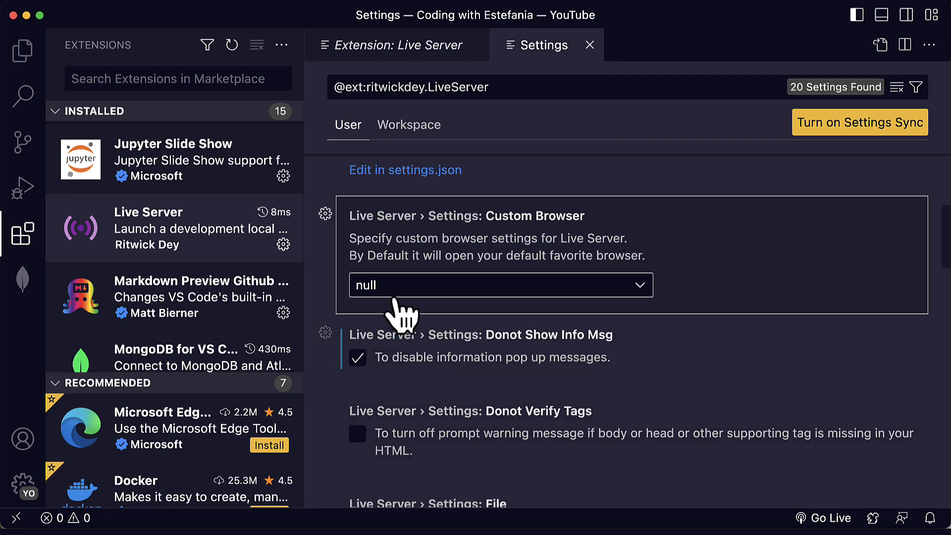
pyautogui.scroll(-3)
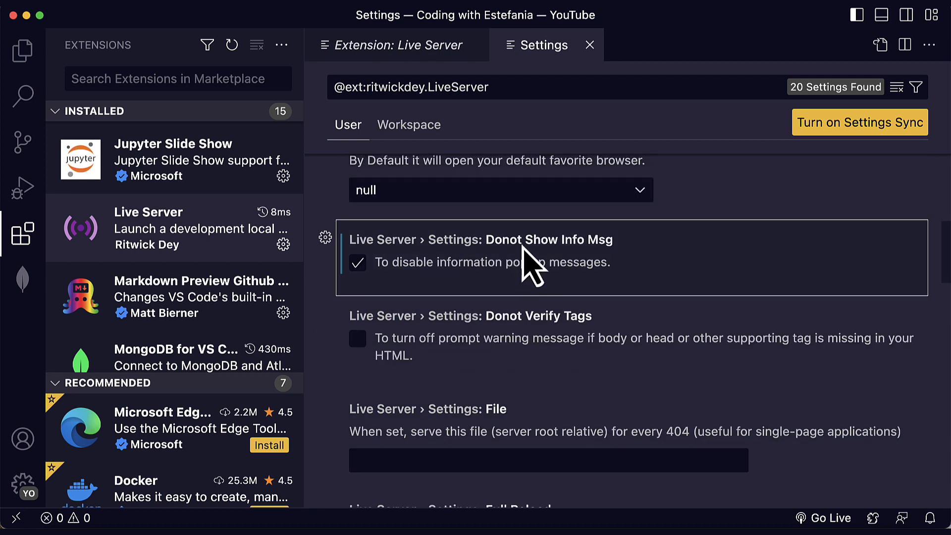
pyautogui.scroll(-3)
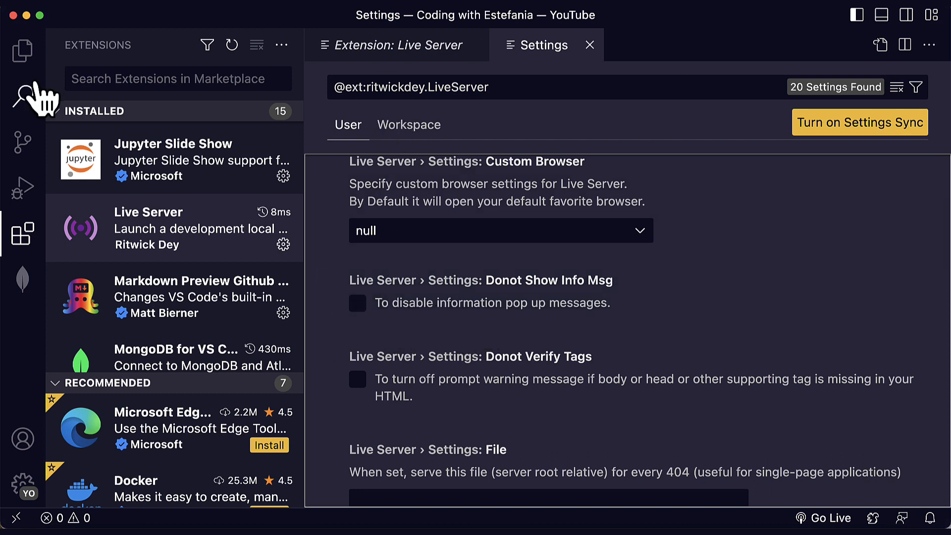
pyautogui.click(22, 51)
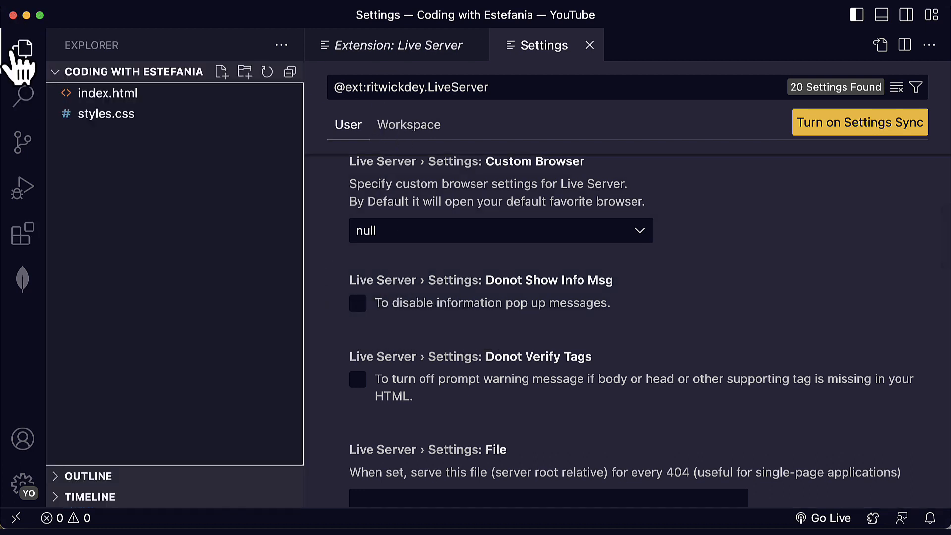
# Step: Reopen index.html and Go Live again, now with the 'Server is Started' message on port 5500
pyautogui.click(108, 93)
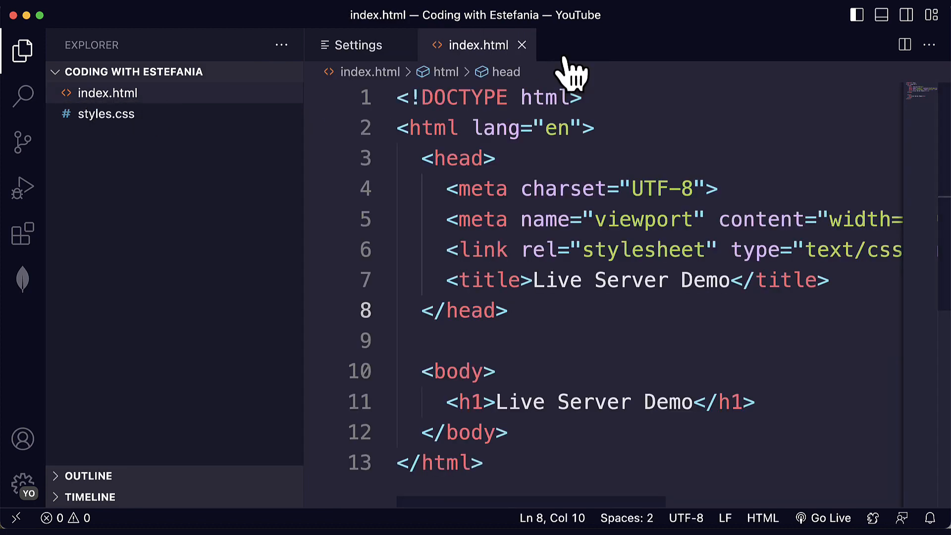
pyautogui.click(830, 518)
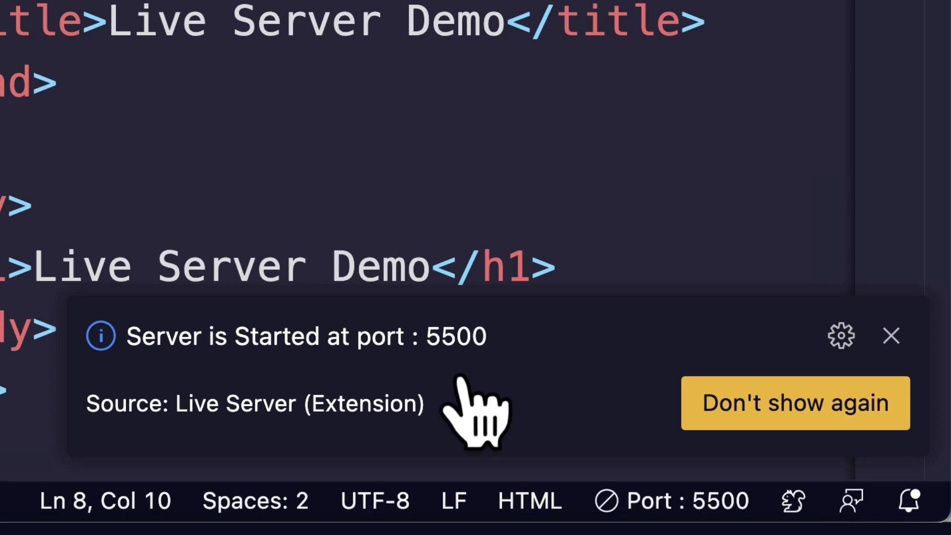
pyautogui.moveTo(510, 461)
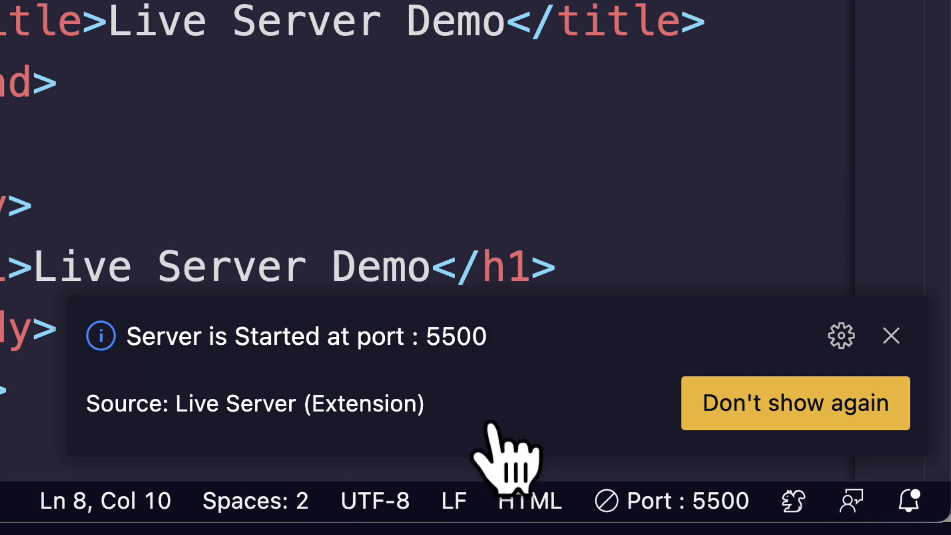
pyautogui.moveTo(534, 389)
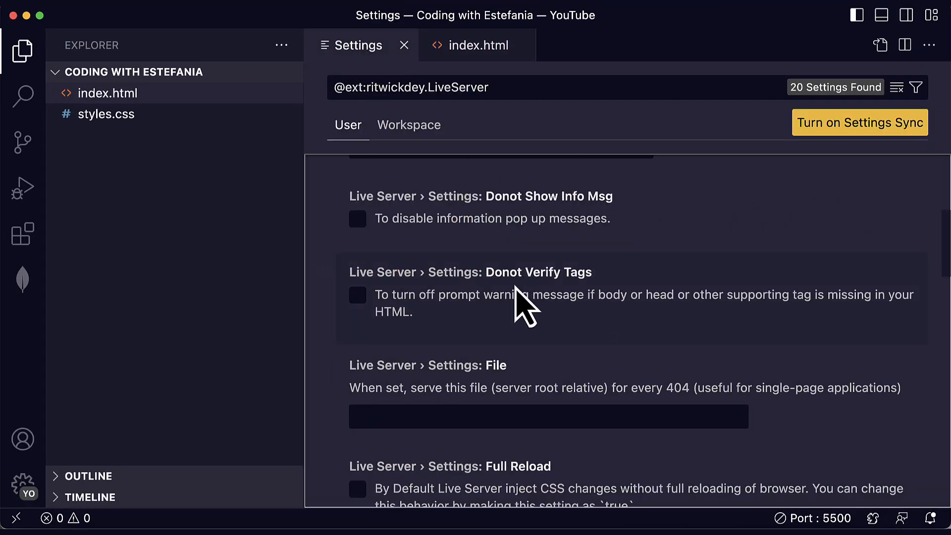
pyautogui.moveTo(452, 309)
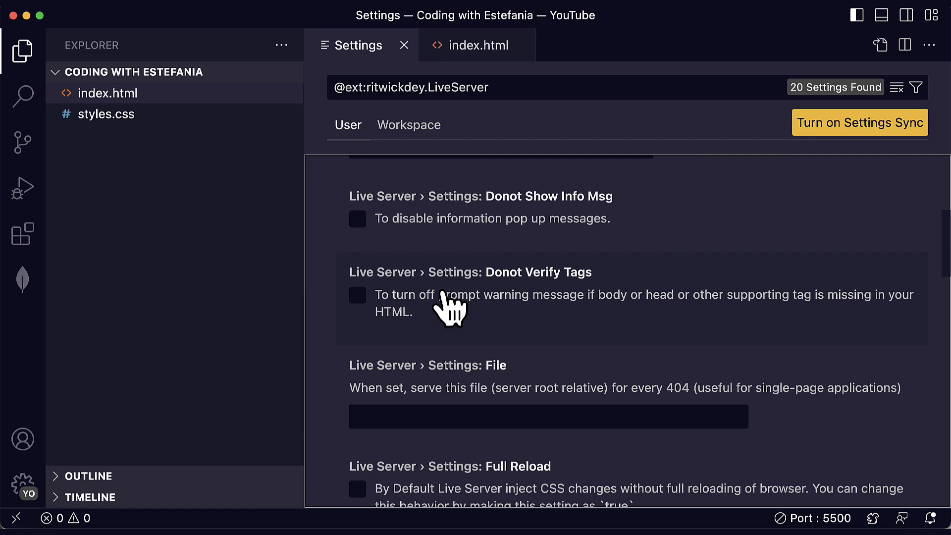
pyautogui.moveTo(545, 320)
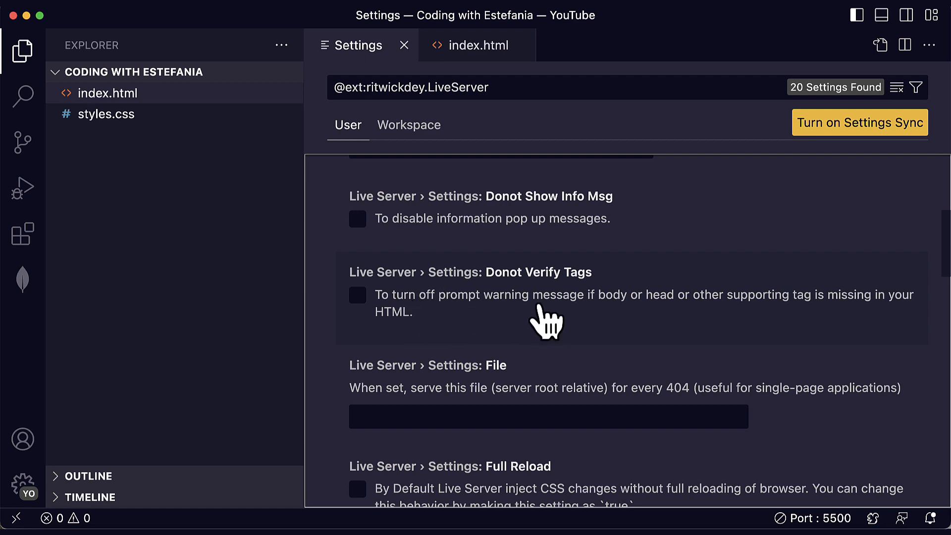
pyautogui.moveTo(709, 320)
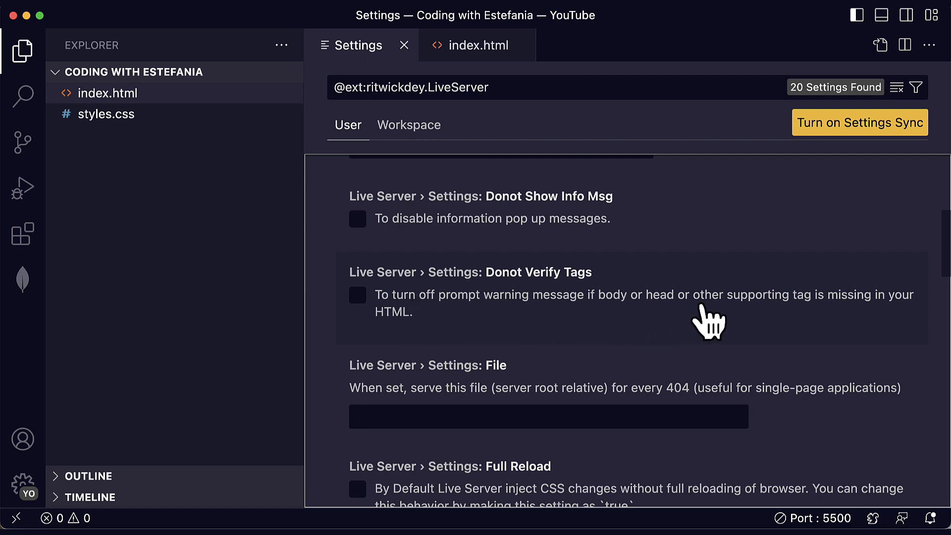
pyautogui.moveTo(434, 343)
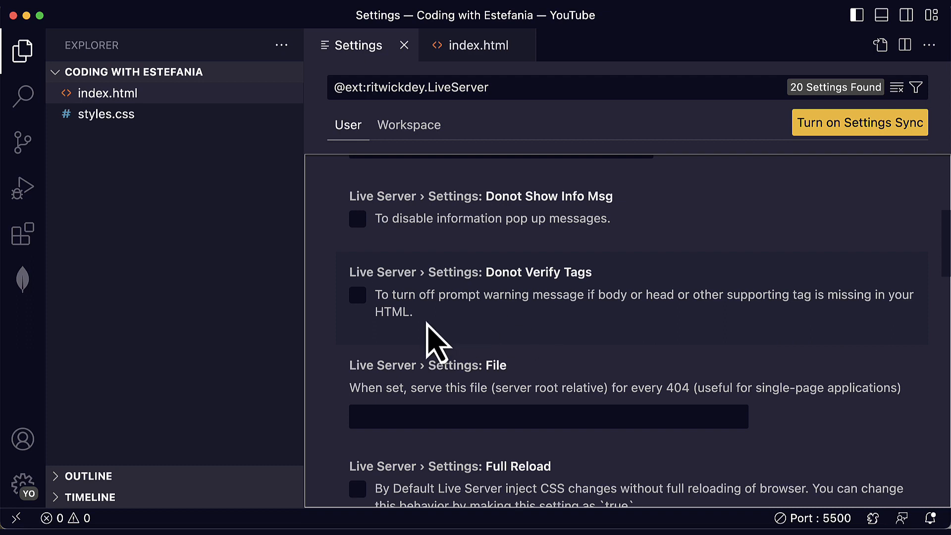
pyautogui.moveTo(383, 315)
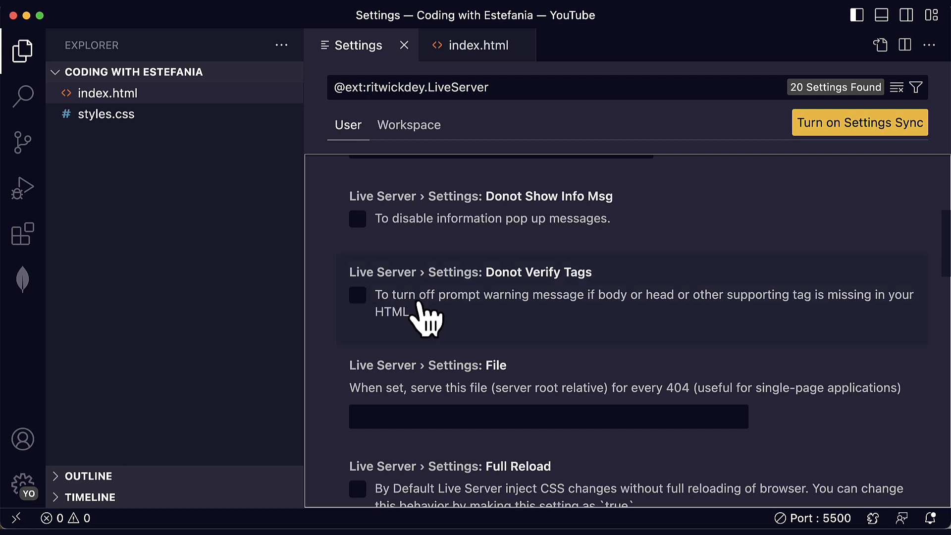
pyautogui.scroll(-3)
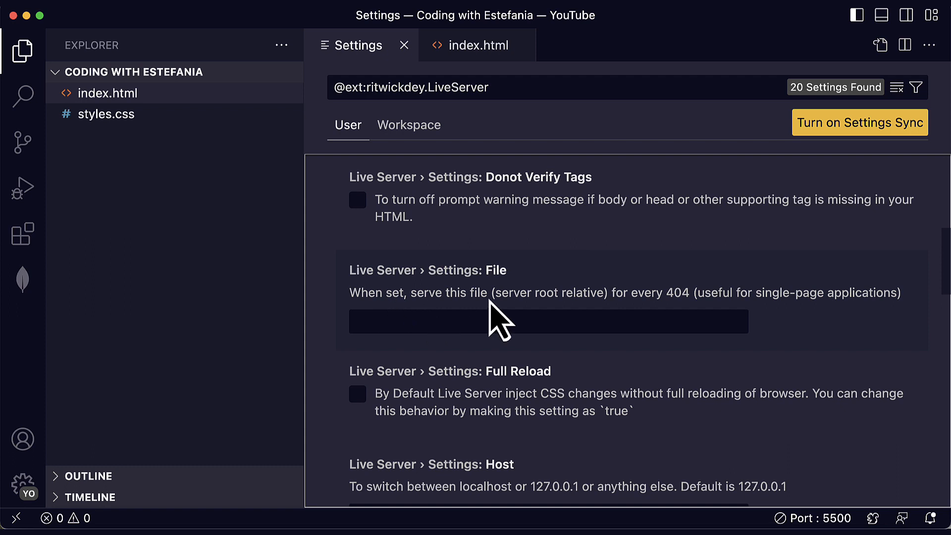
pyautogui.moveTo(680, 318)
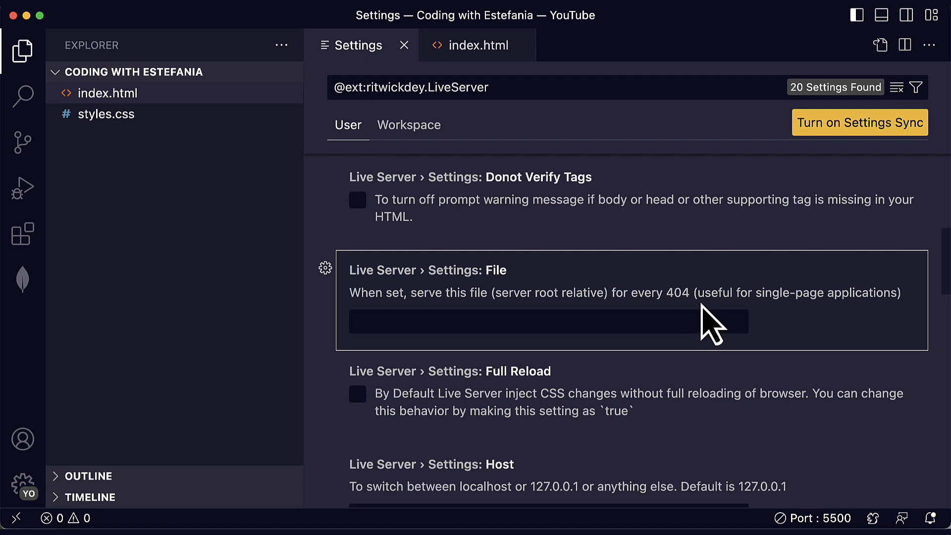
pyautogui.moveTo(819, 328)
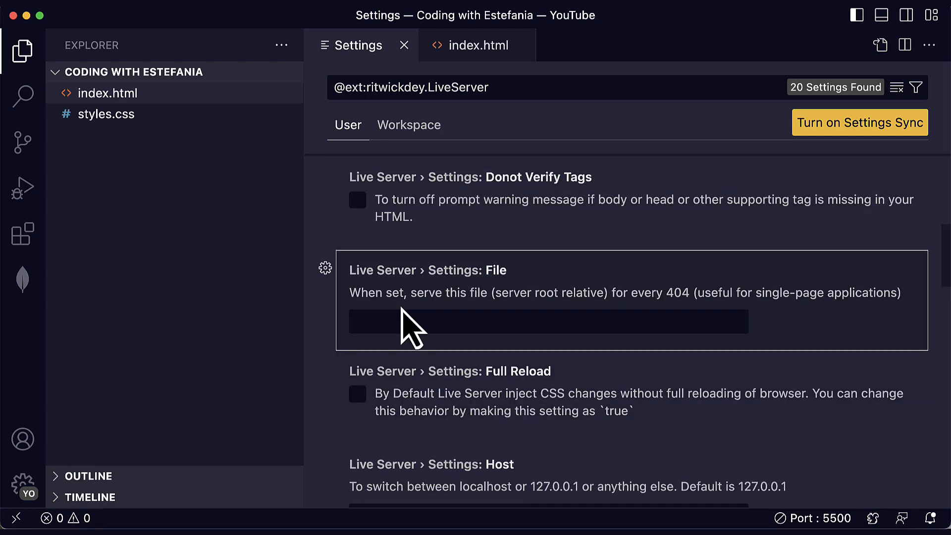
pyautogui.scroll(-3)
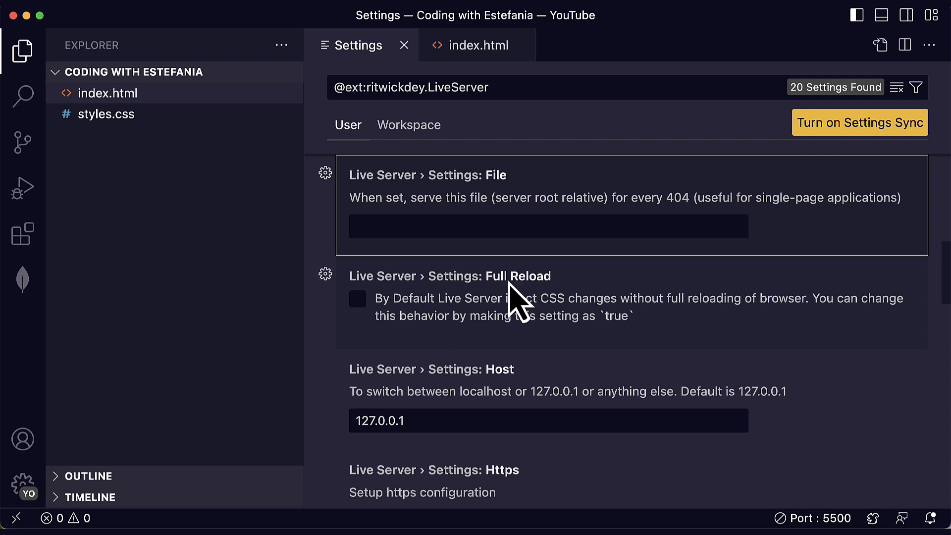
pyautogui.moveTo(528, 298)
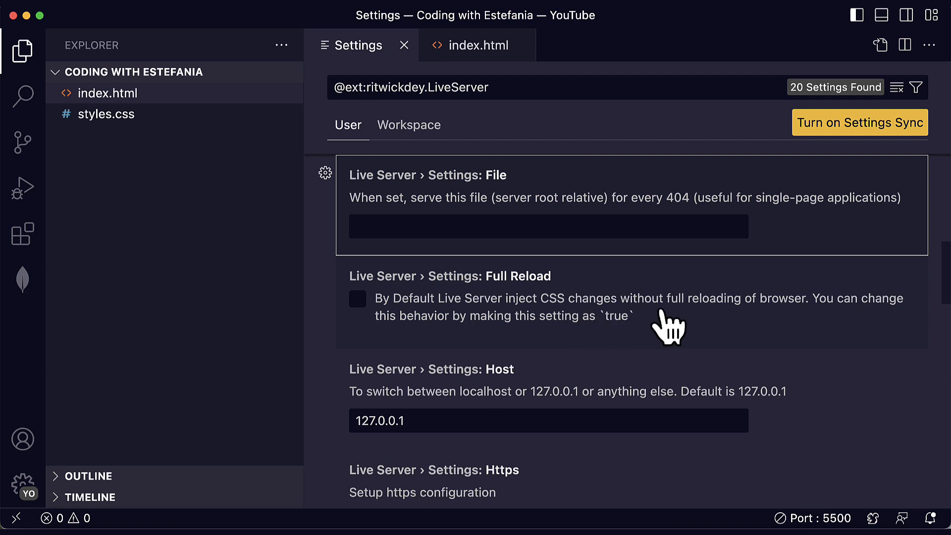
pyautogui.moveTo(800, 321)
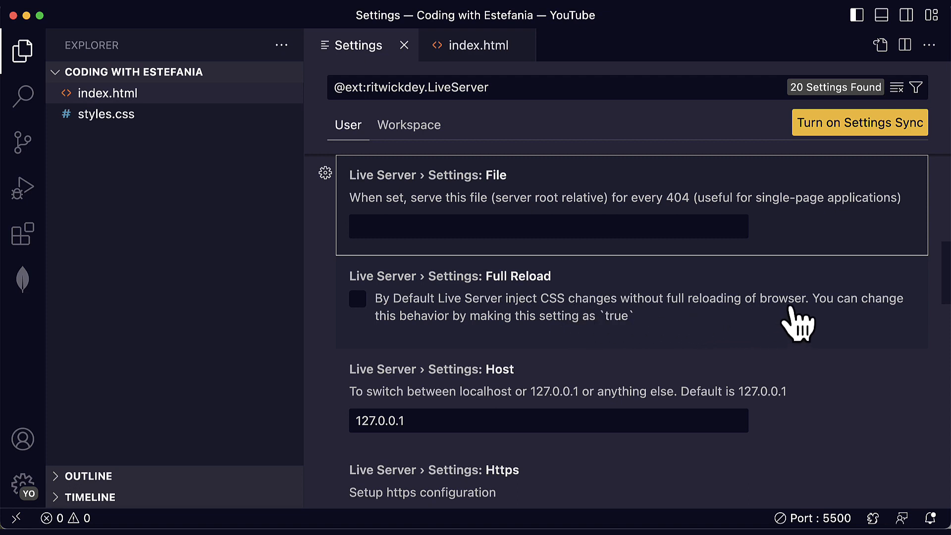
pyautogui.moveTo(614, 340)
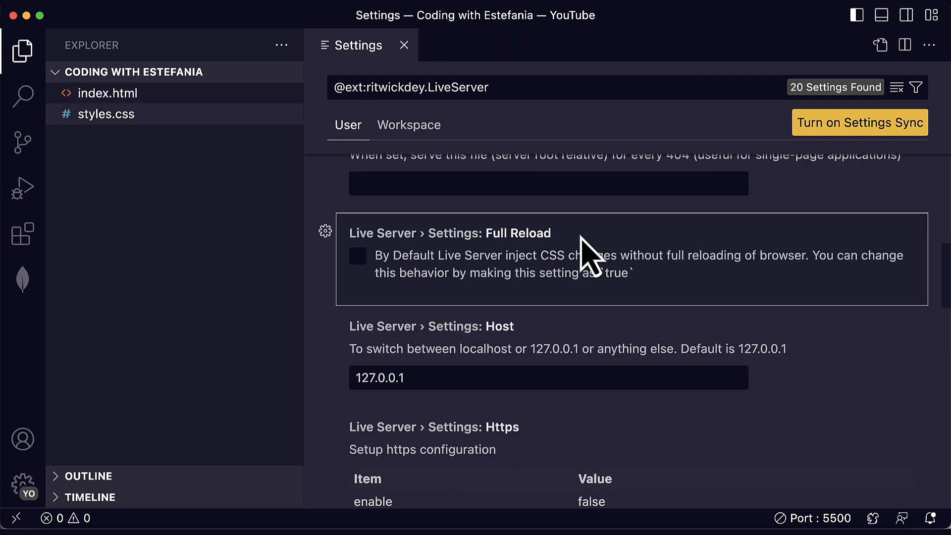
pyautogui.moveTo(698, 312)
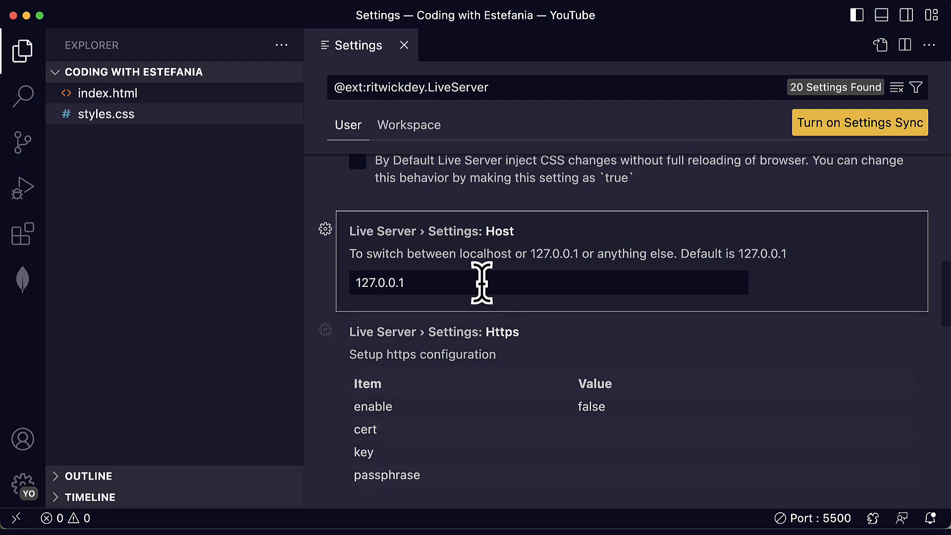
pyautogui.moveTo(536, 284)
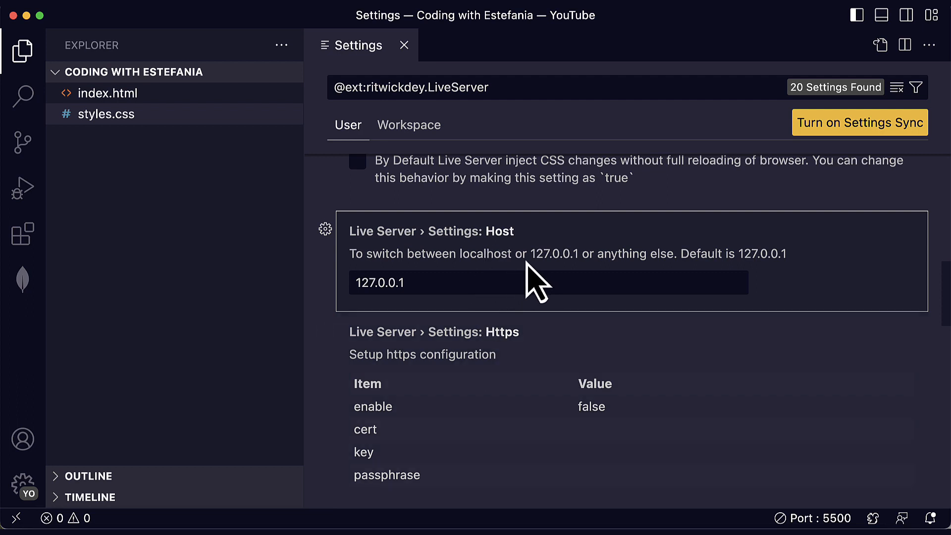
pyautogui.moveTo(653, 288)
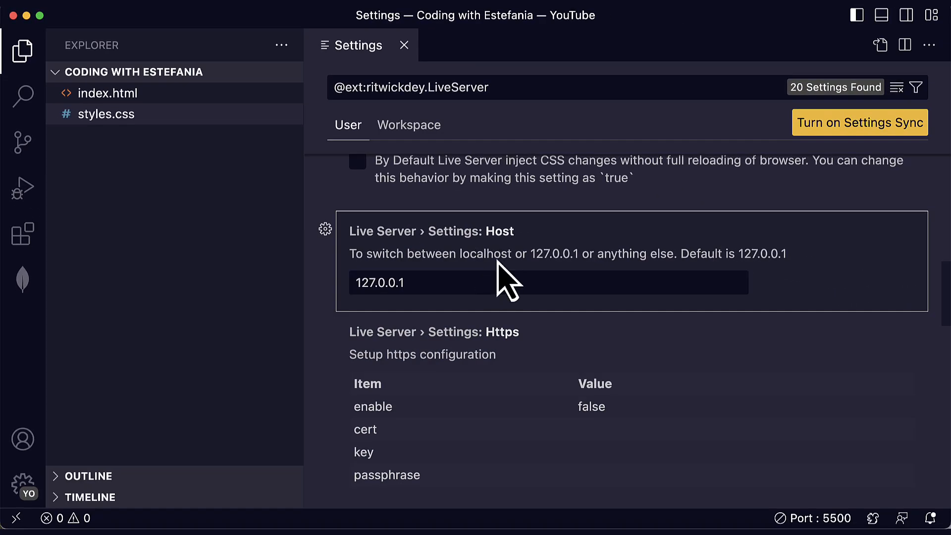
pyautogui.scroll(-3)
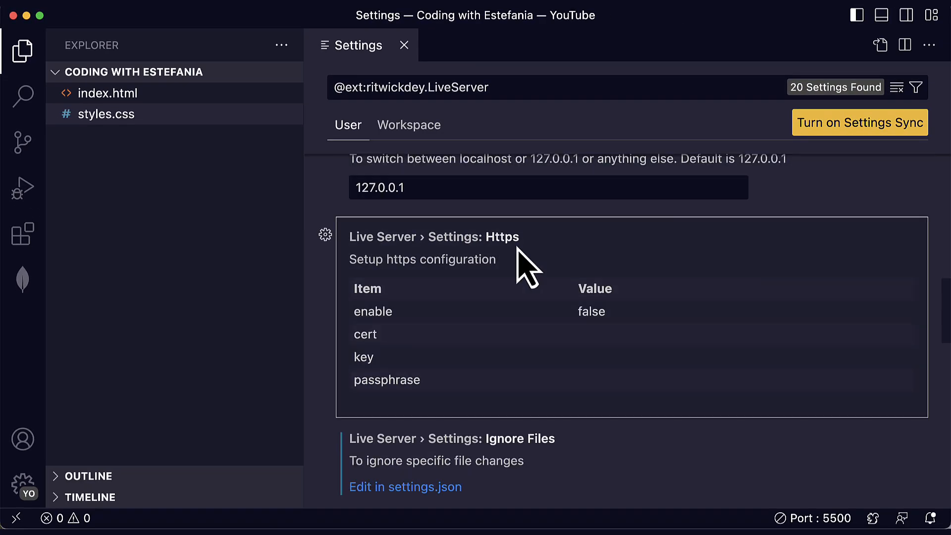
pyautogui.doubleClick(399, 259)
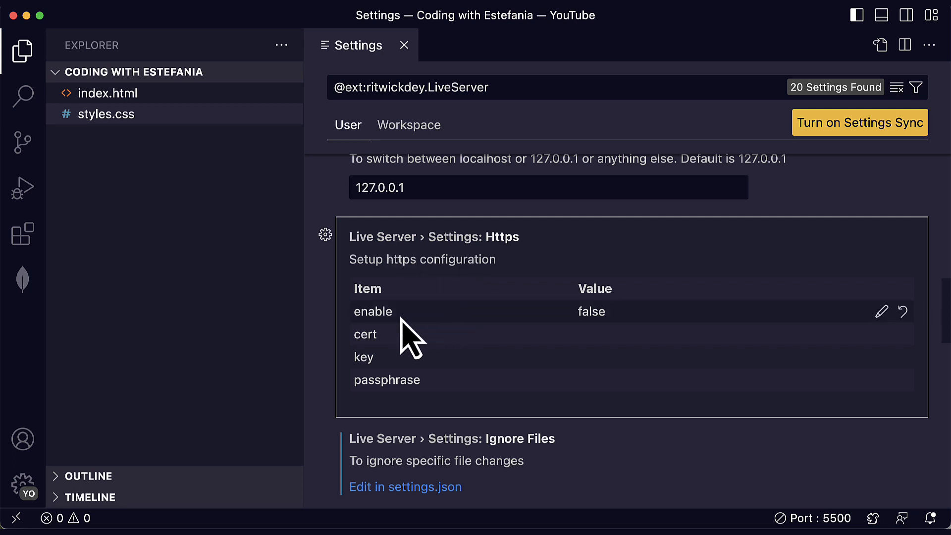
pyautogui.moveTo(600, 364)
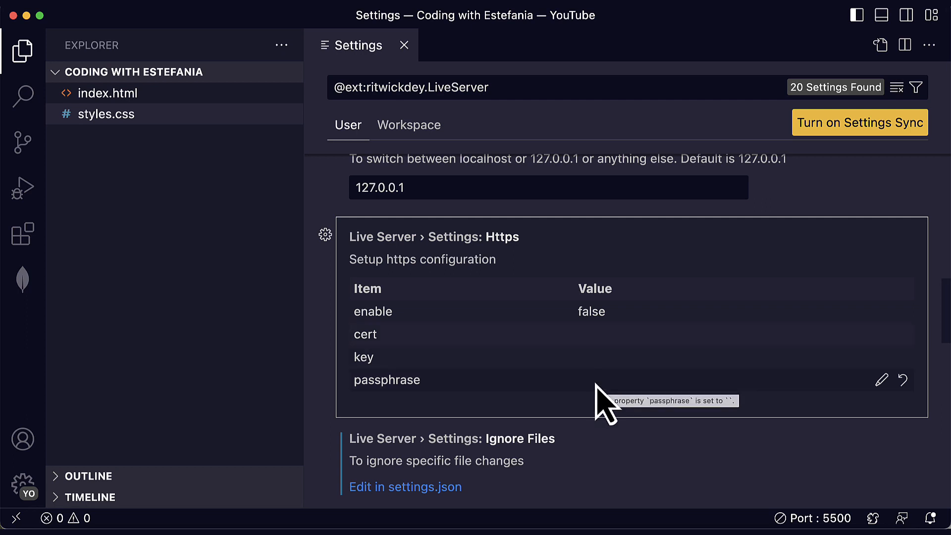
pyautogui.scroll(-3)
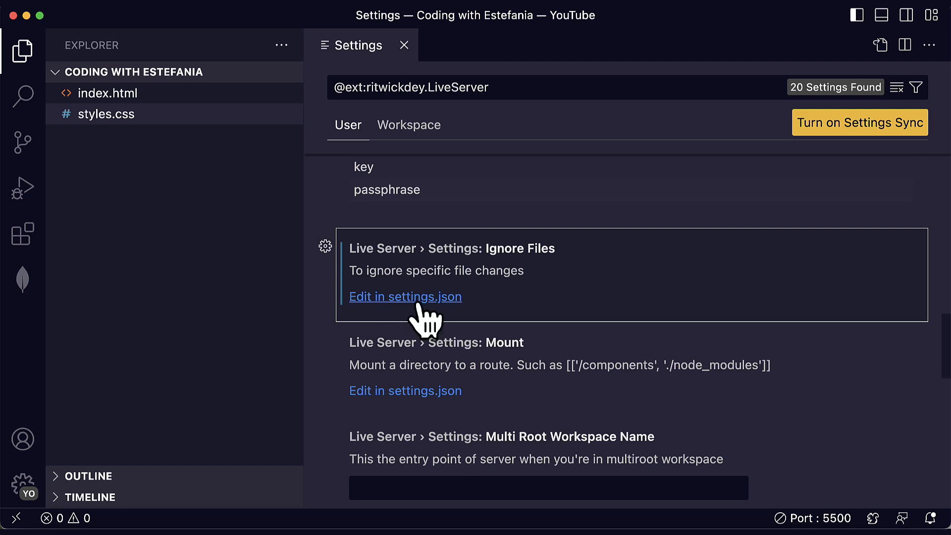
pyautogui.click(405, 297)
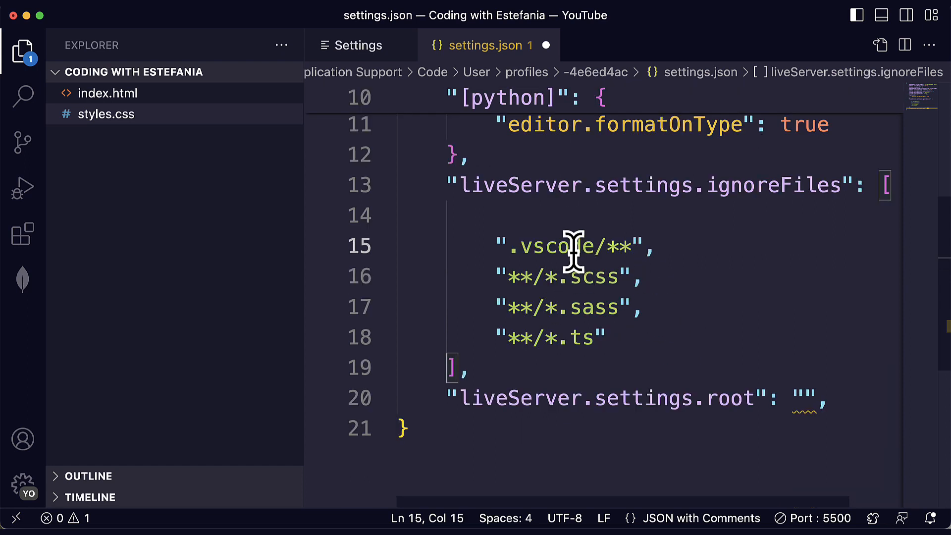
pyautogui.click(574, 246)
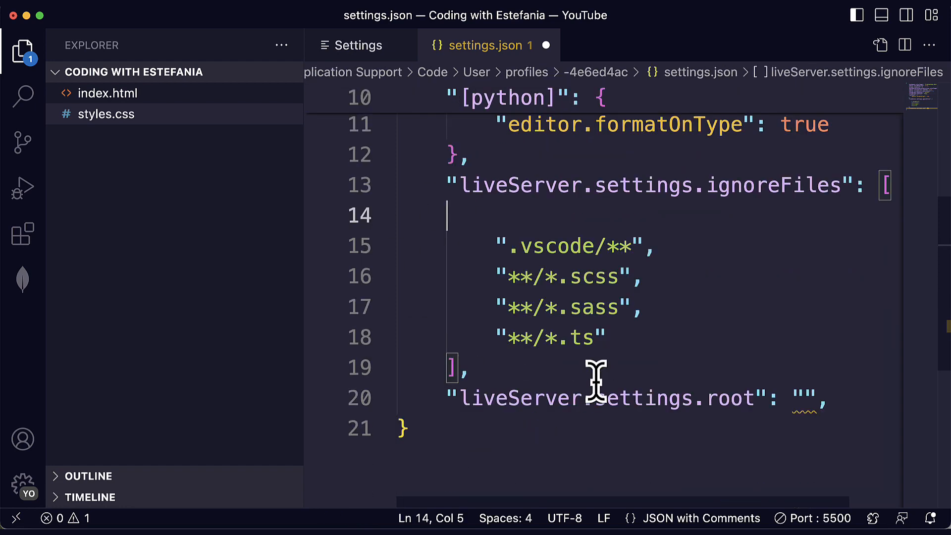
pyautogui.click(545, 45)
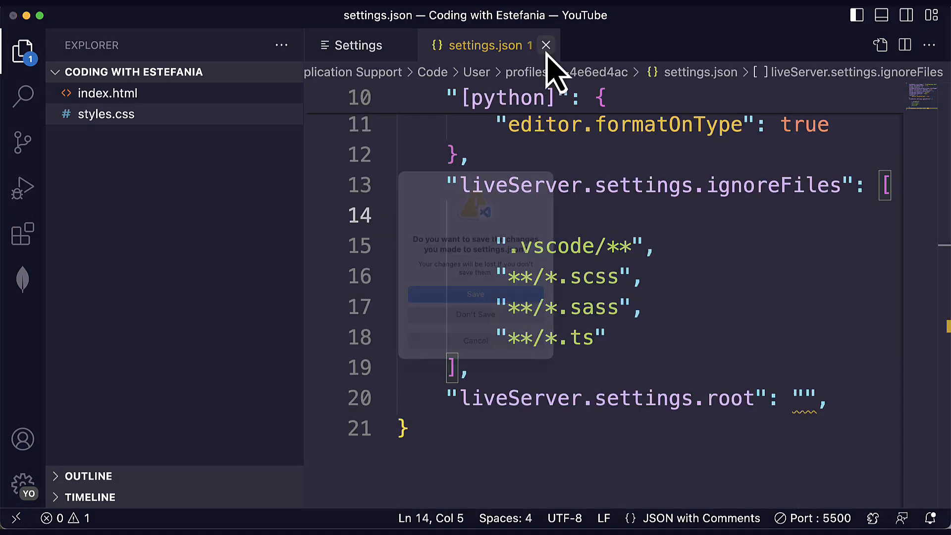
pyautogui.click(476, 315)
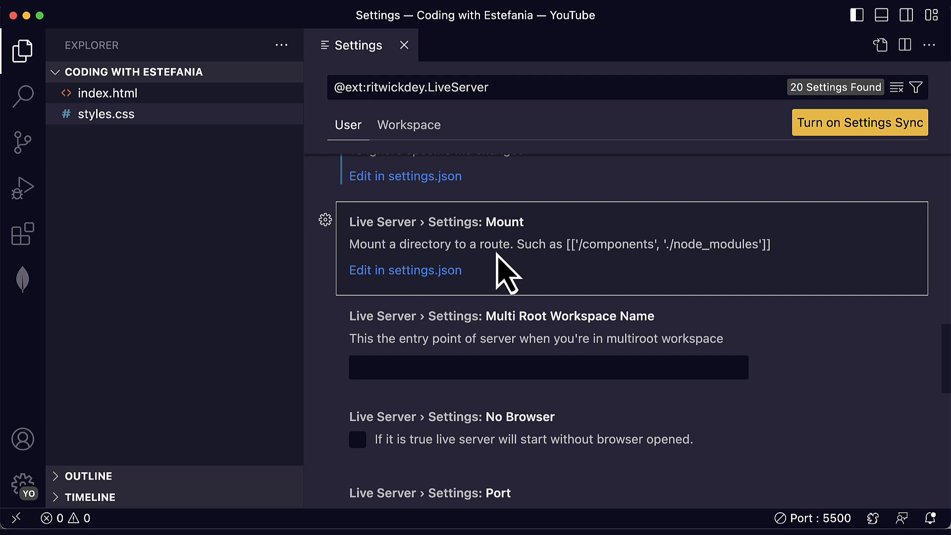
pyautogui.moveTo(503, 218)
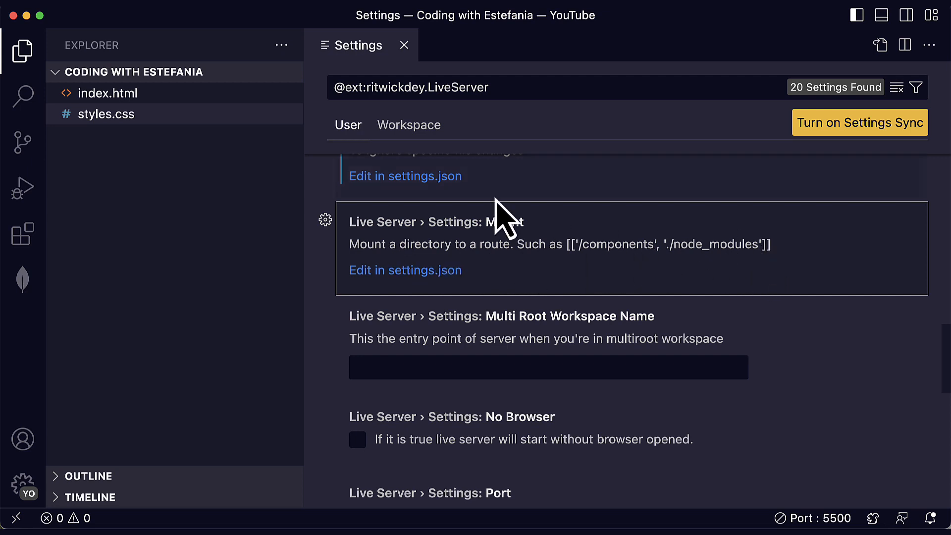
pyautogui.moveTo(425, 285)
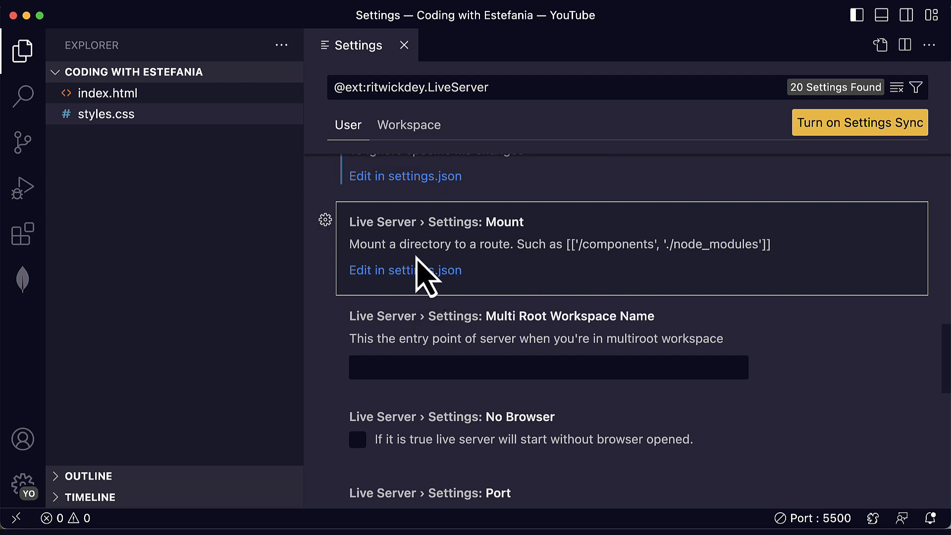
pyautogui.click(548, 366)
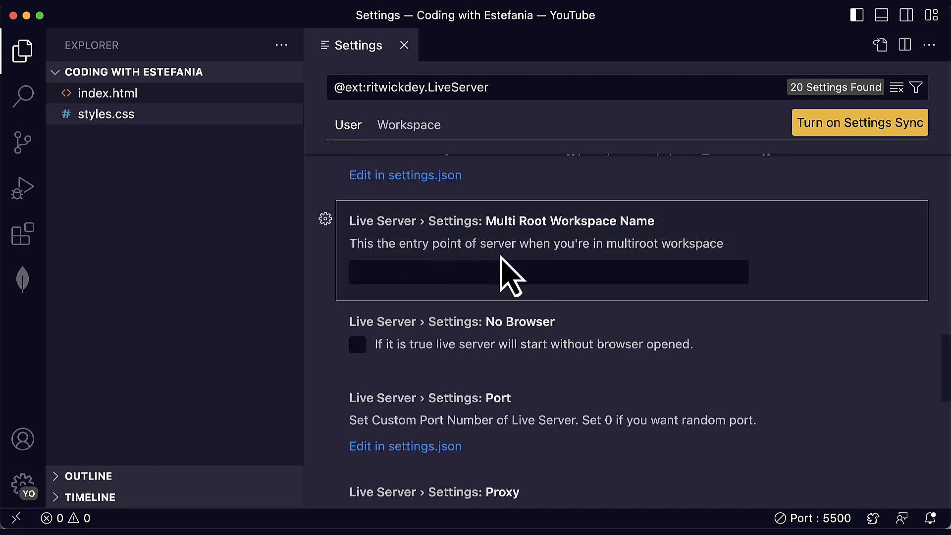
pyautogui.moveTo(722, 273)
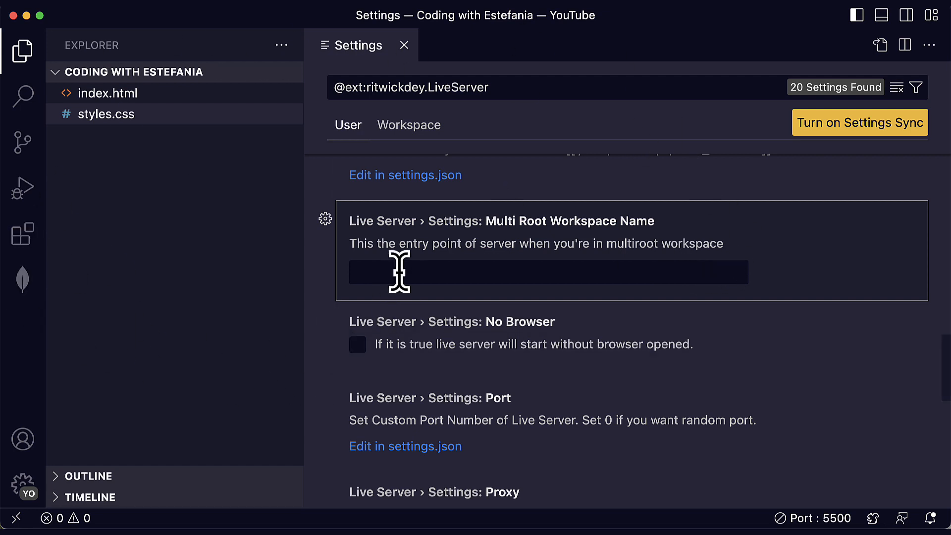
pyautogui.scroll(-3)
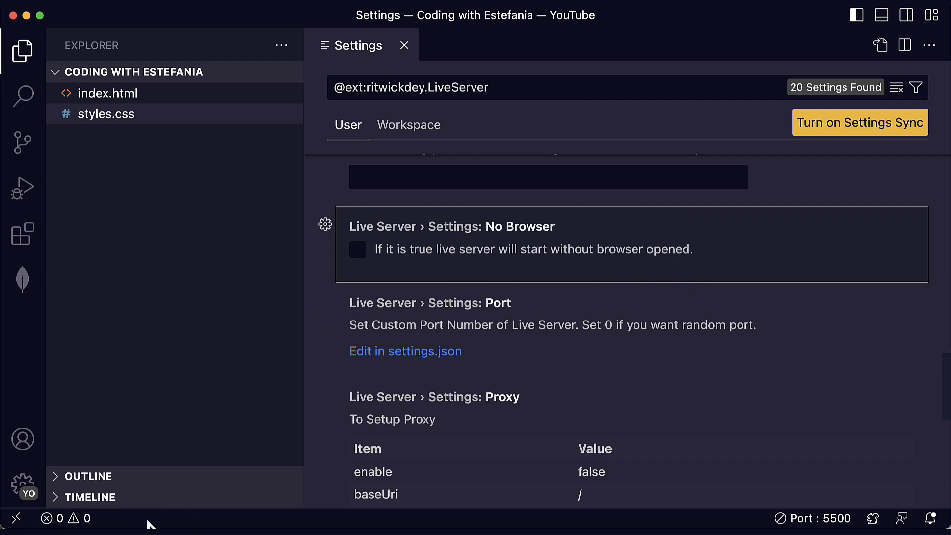
# Step: View the served Live Server Demo page at 127.0.0.1:5500 in Chrome
pyautogui.click(108, 93)
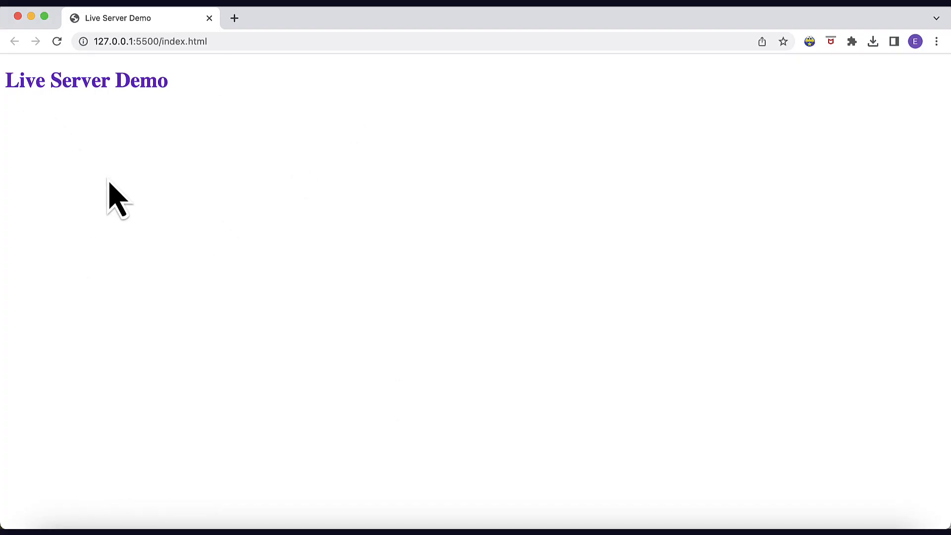
pyautogui.moveTo(199, 463)
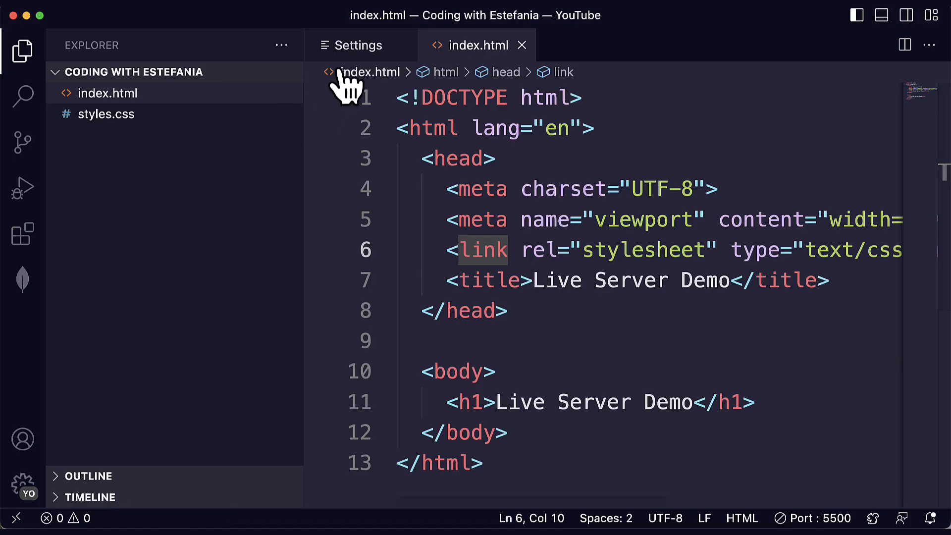
pyautogui.click(358, 44)
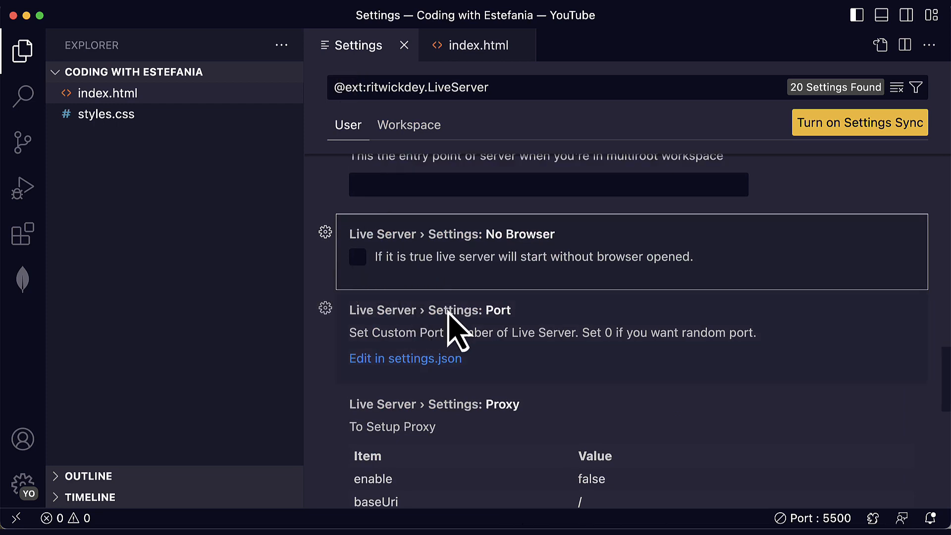
pyautogui.scroll(-3)
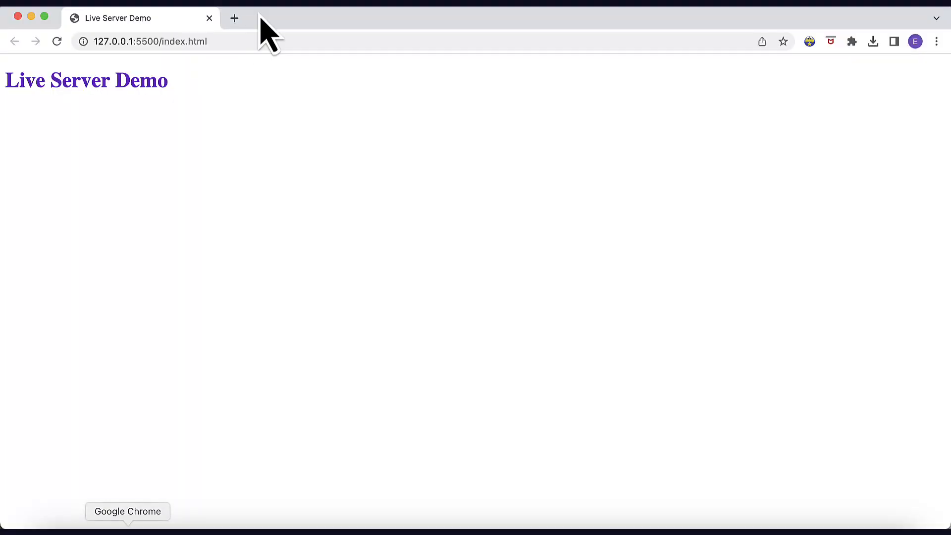
pyautogui.doubleClick(146, 41)
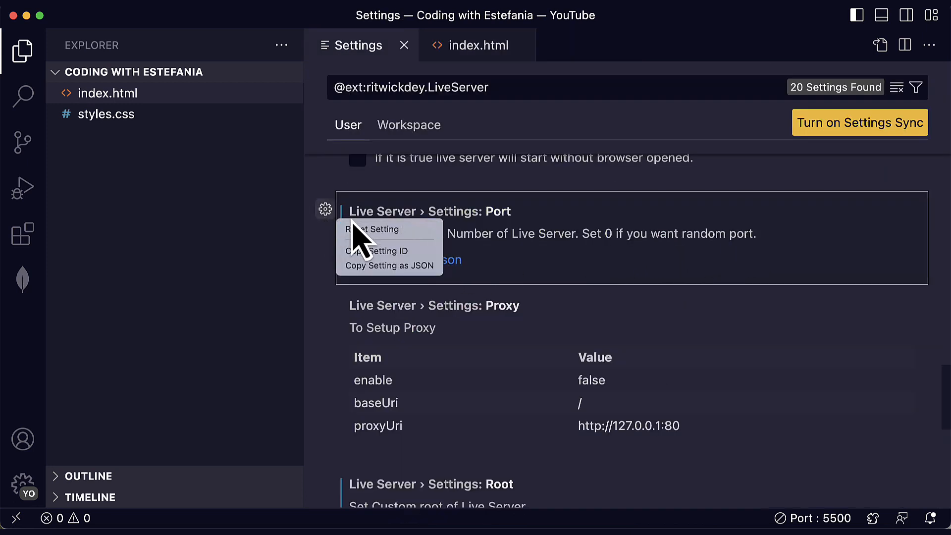
pyautogui.moveTo(388, 261)
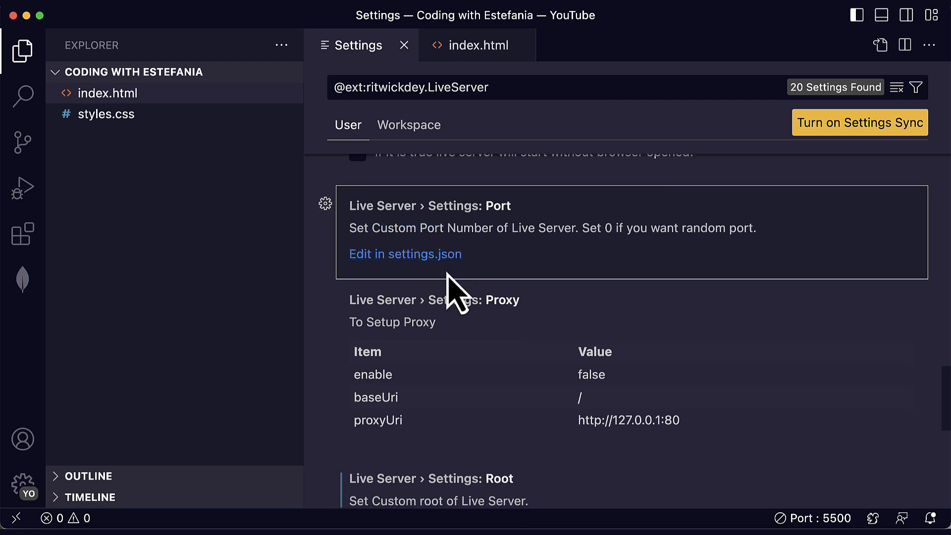
pyautogui.scroll(-3)
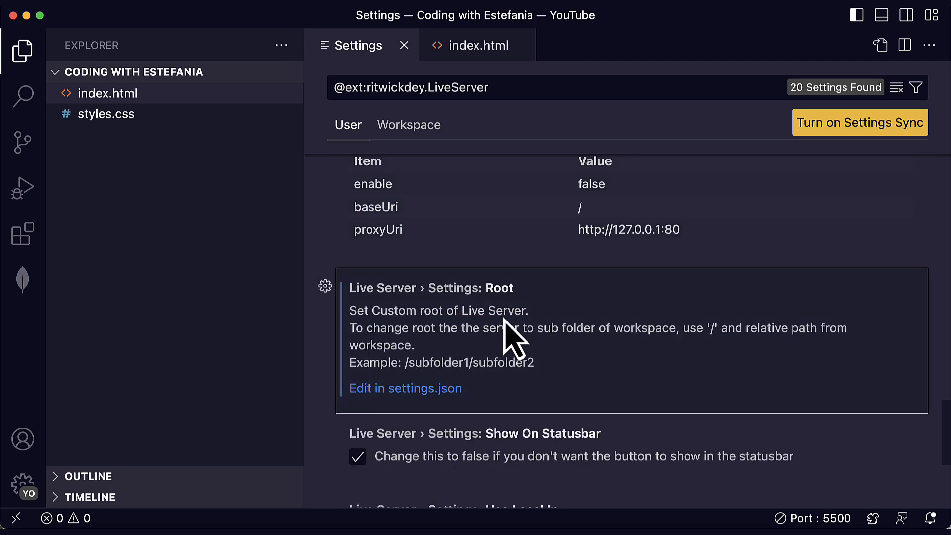
pyautogui.scroll(-3)
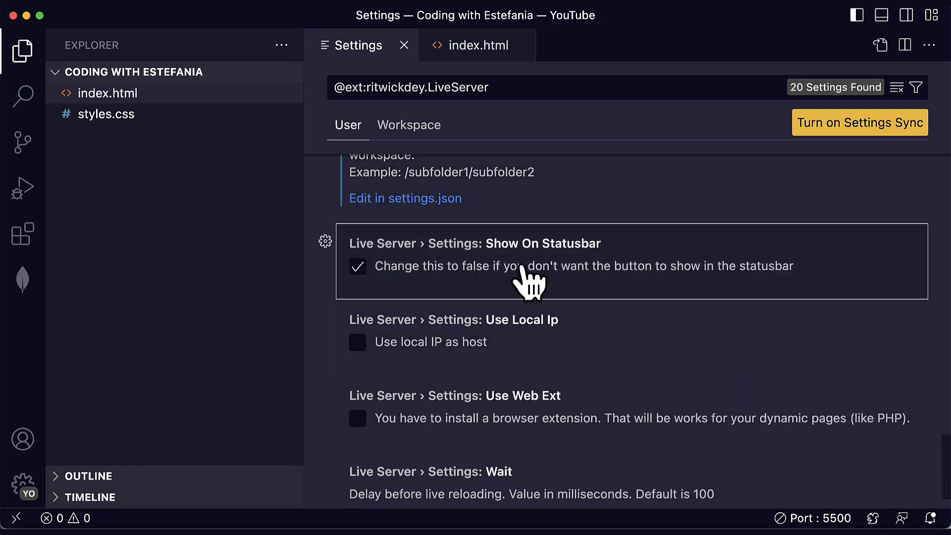
pyautogui.scroll(-3)
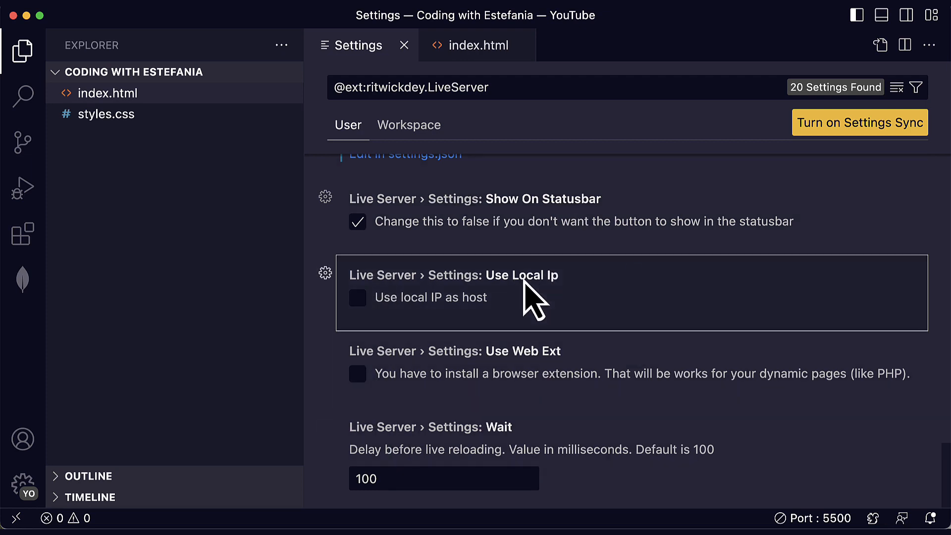
pyautogui.moveTo(532, 380)
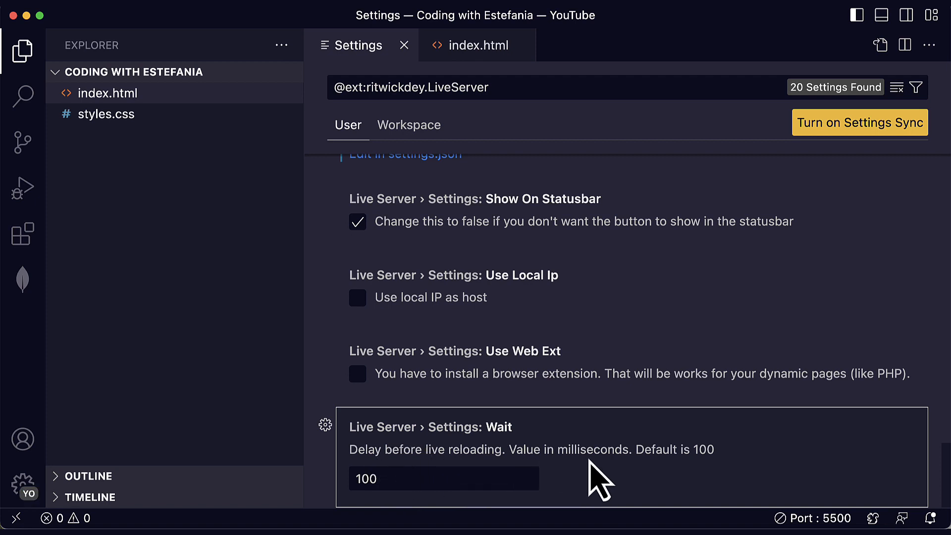
pyautogui.moveTo(715, 479)
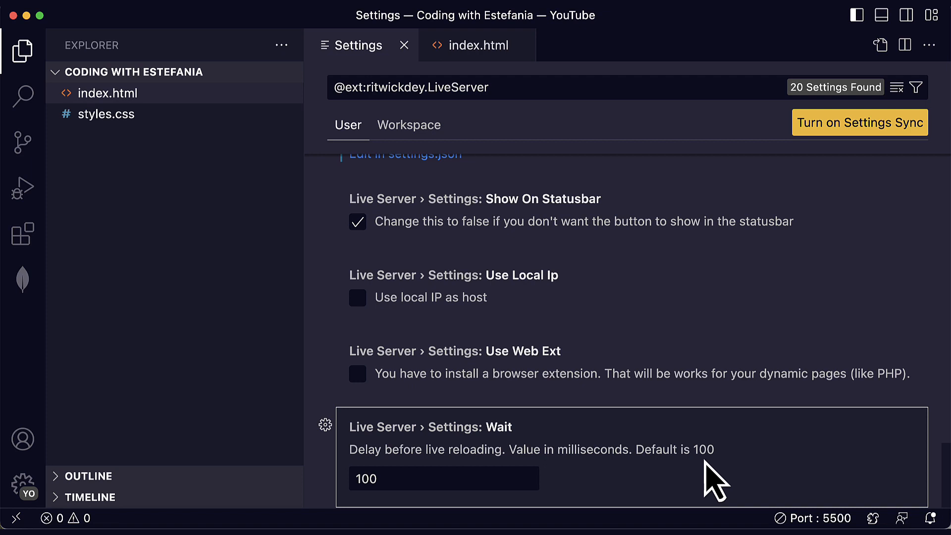